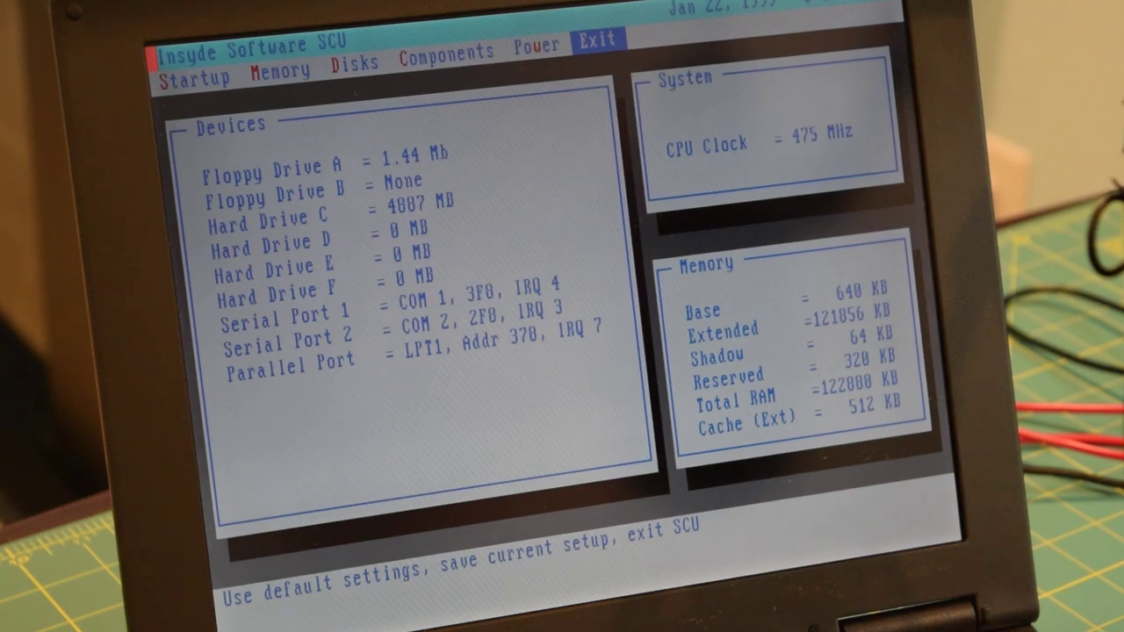
Leave the Insyde SCU setup utility via Exit (No Save) and confirm with OK
left_click(599, 42)
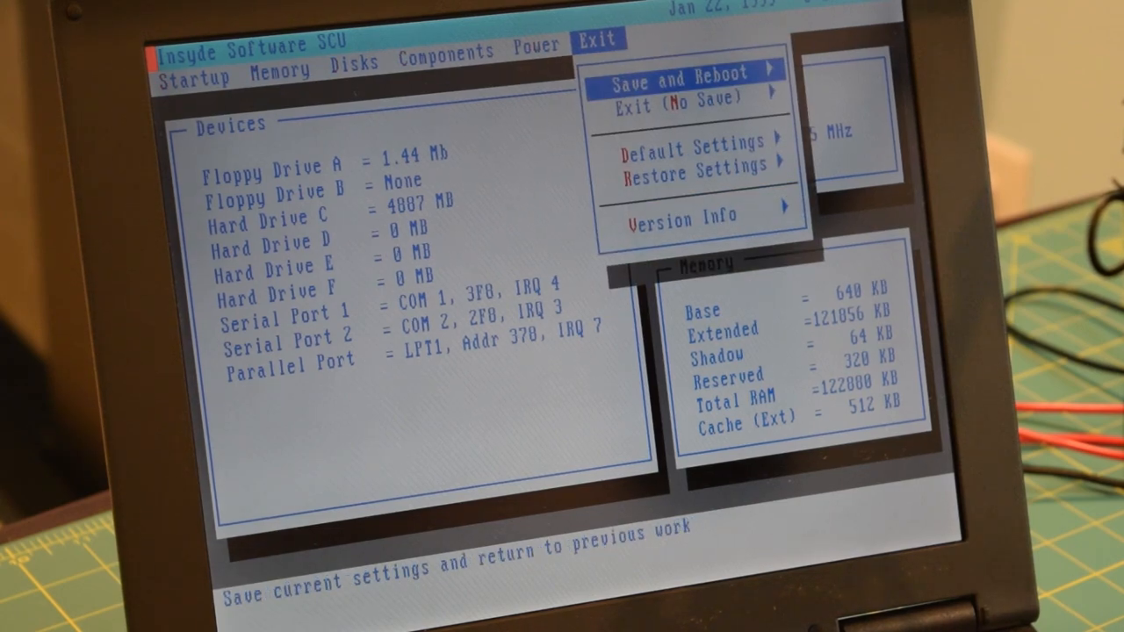
left_click(673, 107)
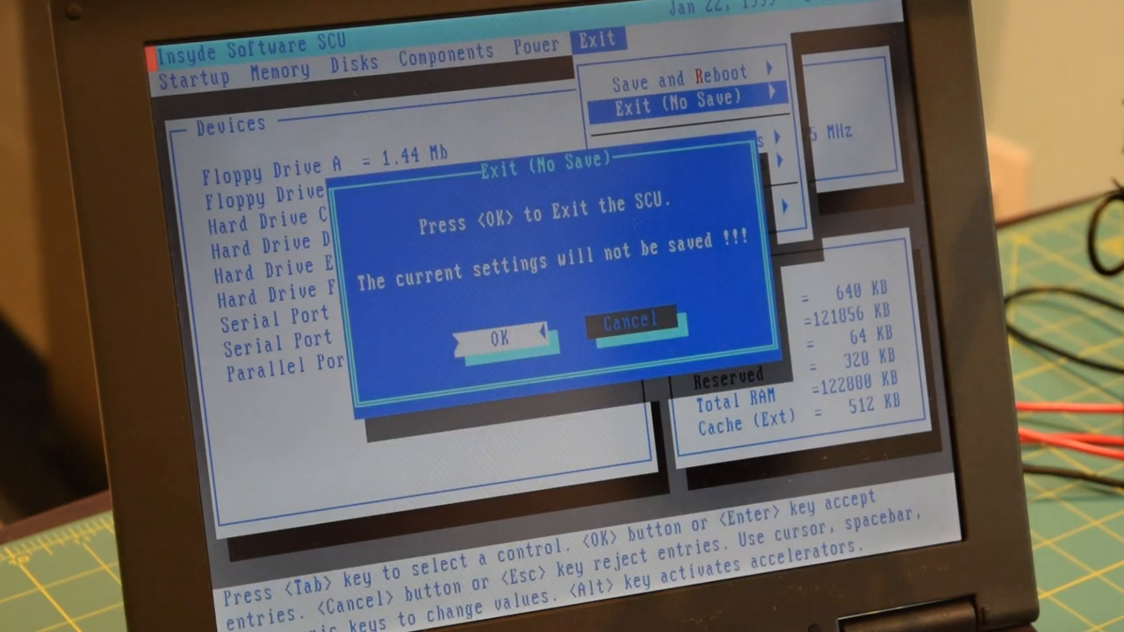
left_click(501, 337)
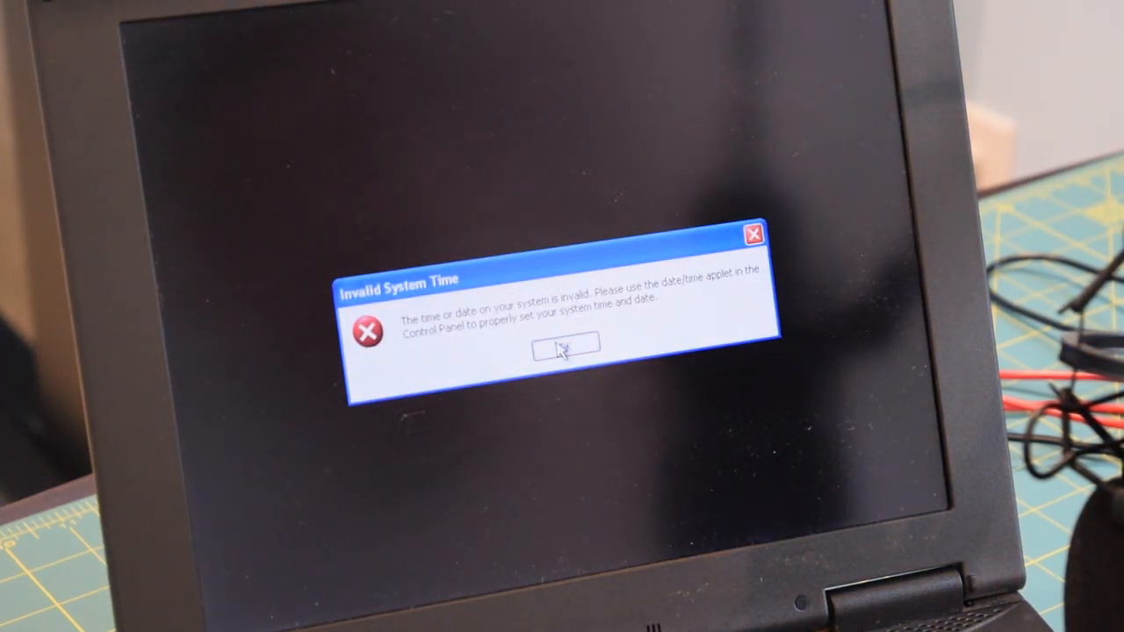
Acknowledge the Invalid System Time warning with OK so startup continues
left_click(566, 348)
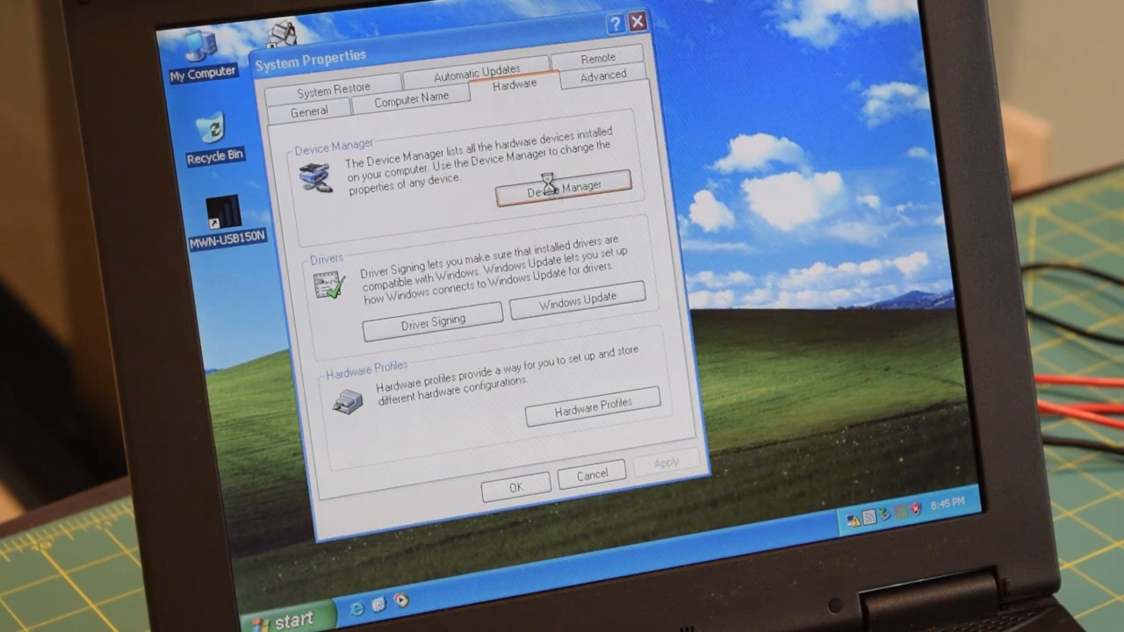
Launch Device Manager from the Hardware settings of System Properties
left_click(566, 186)
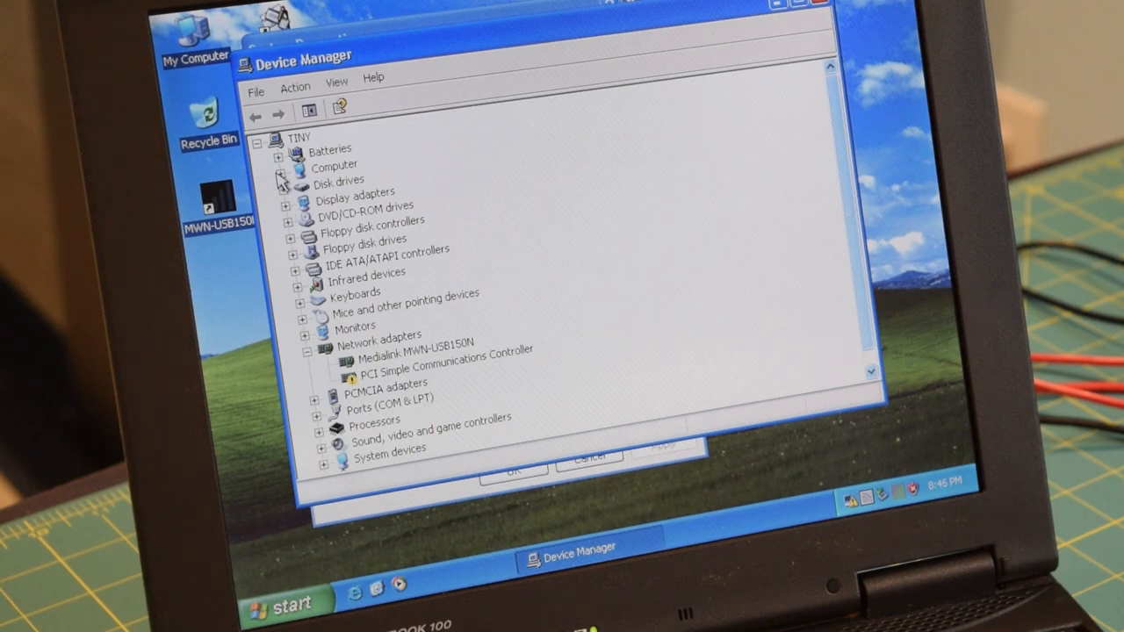
Expand and collapse Disk drives, Display adapters, DVD/CD-ROM drives and Infrared devices to check each device
left_click(279, 166)
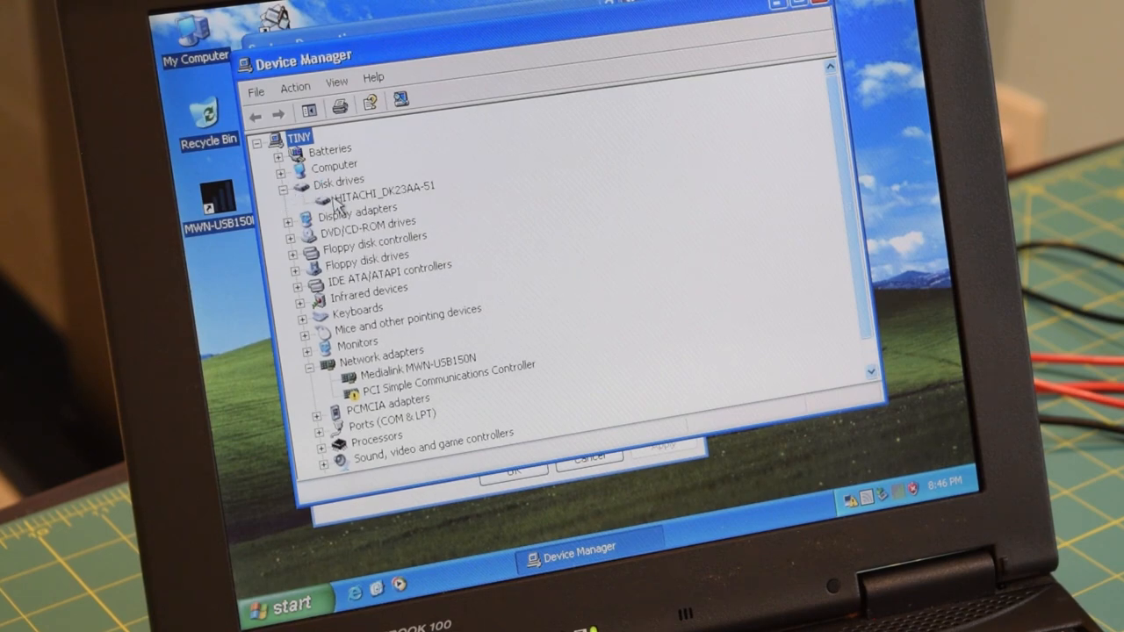
left_click(302, 179)
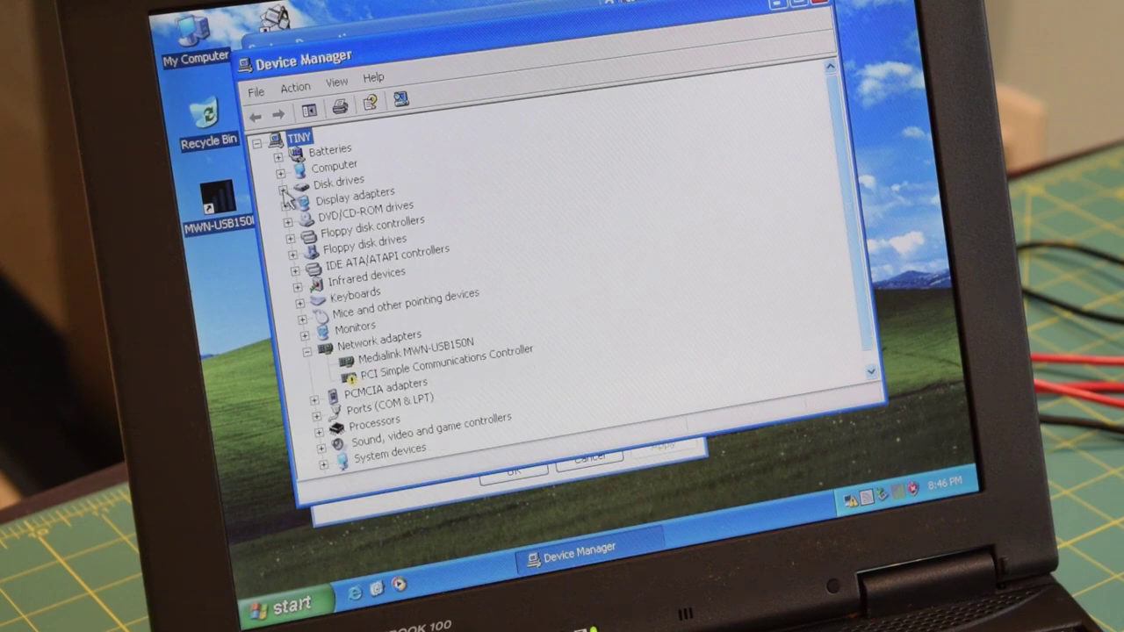
mouse_move(295, 209)
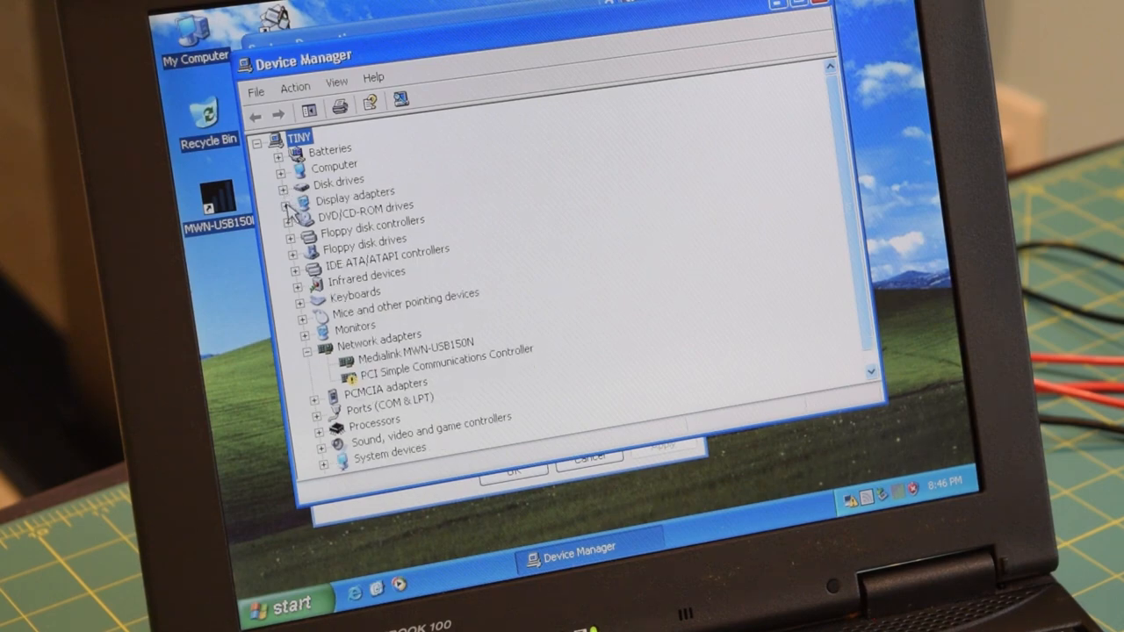
left_click(285, 192)
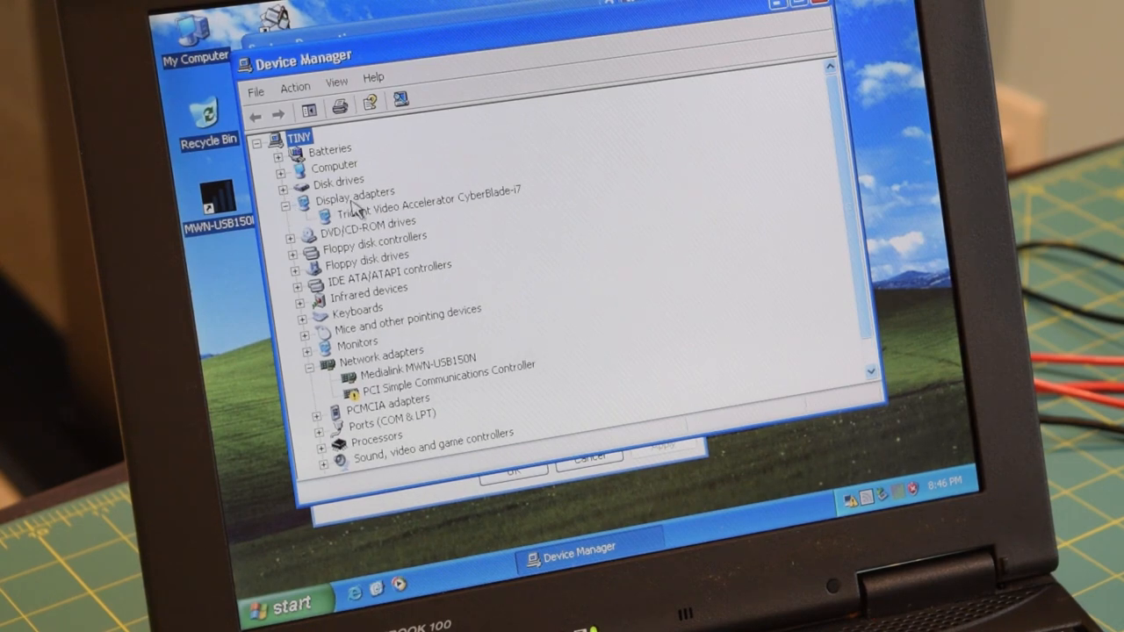
mouse_move(368, 218)
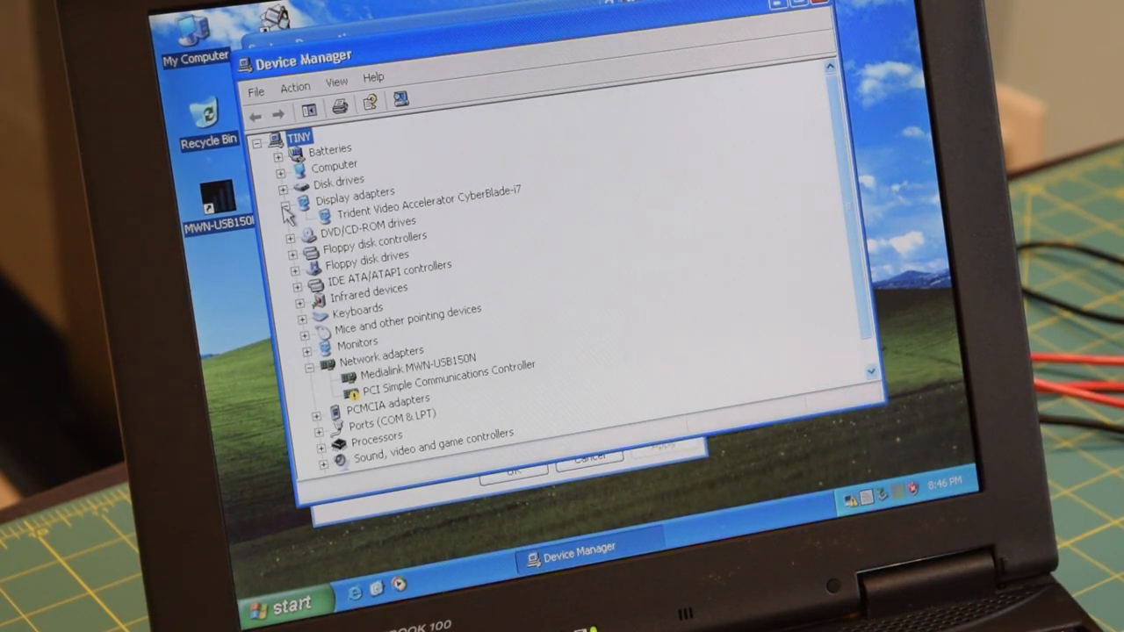
left_click(304, 191)
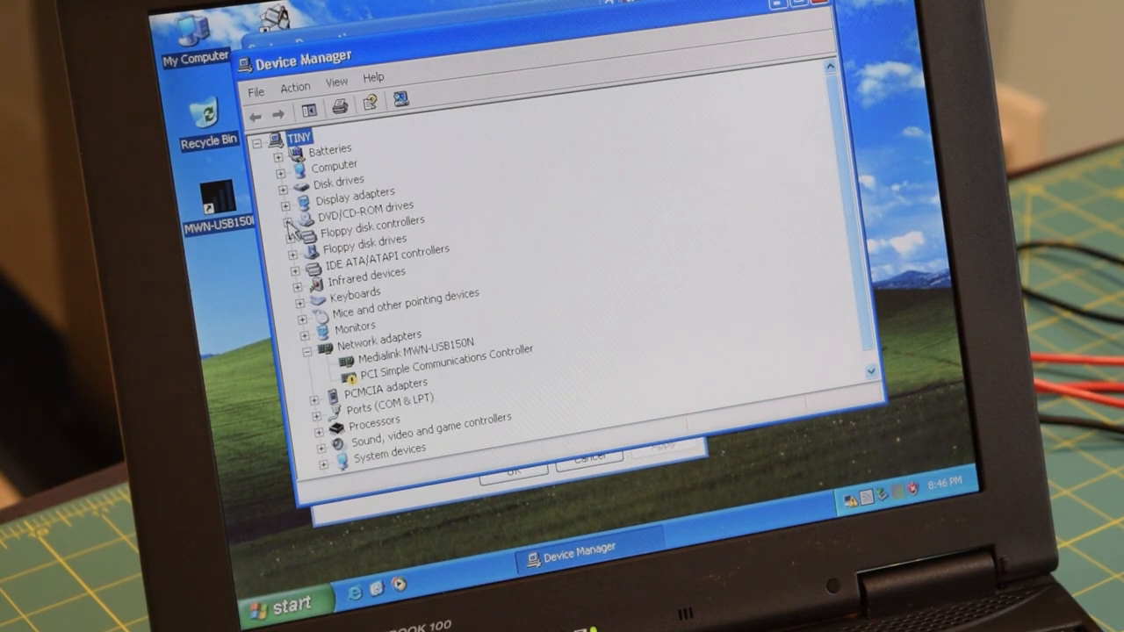
left_click(306, 204)
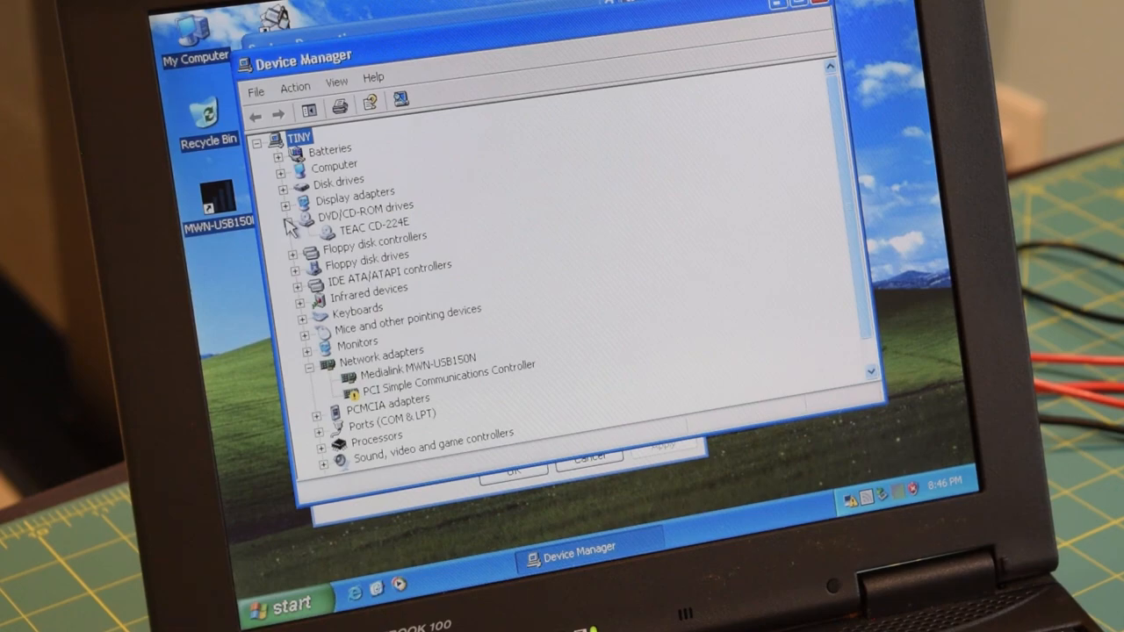
left_click(284, 204)
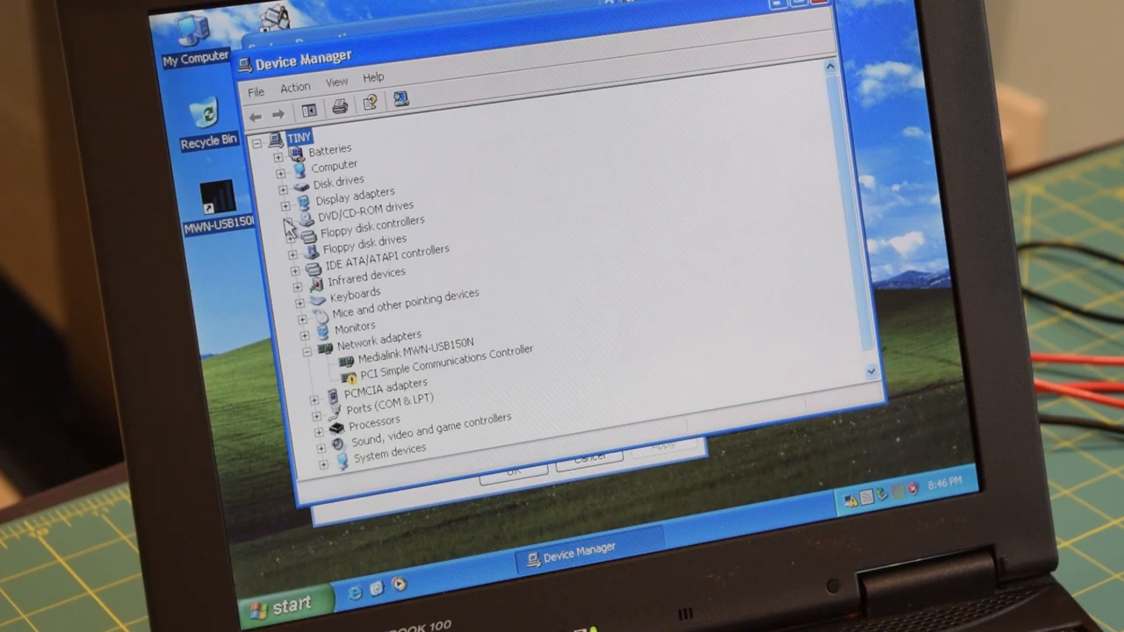
mouse_move(295, 255)
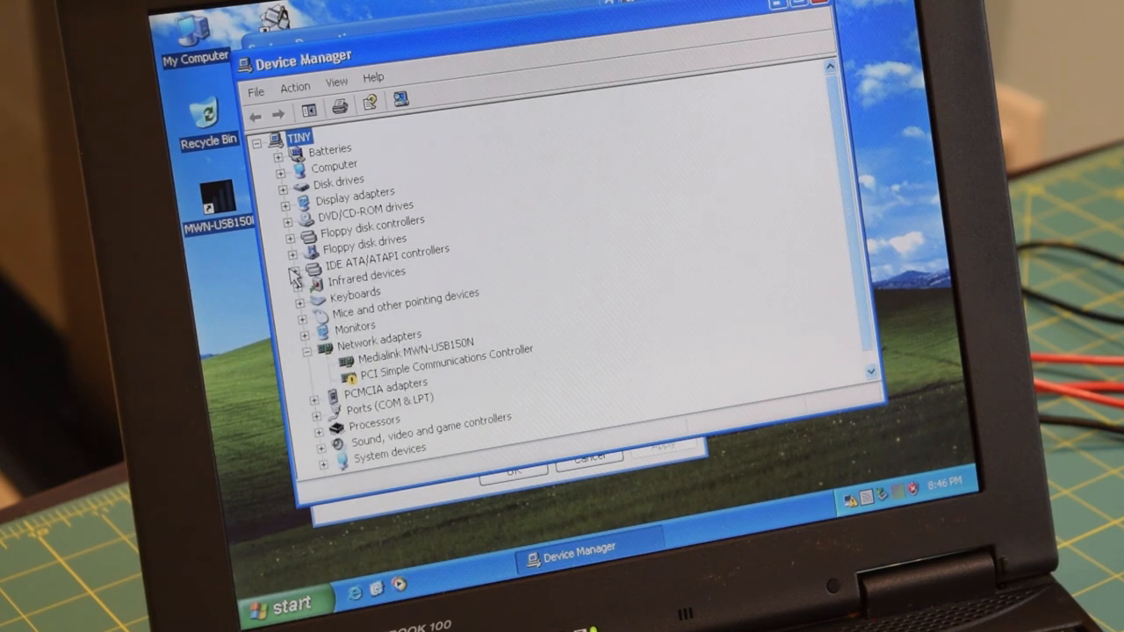
left_click(306, 271)
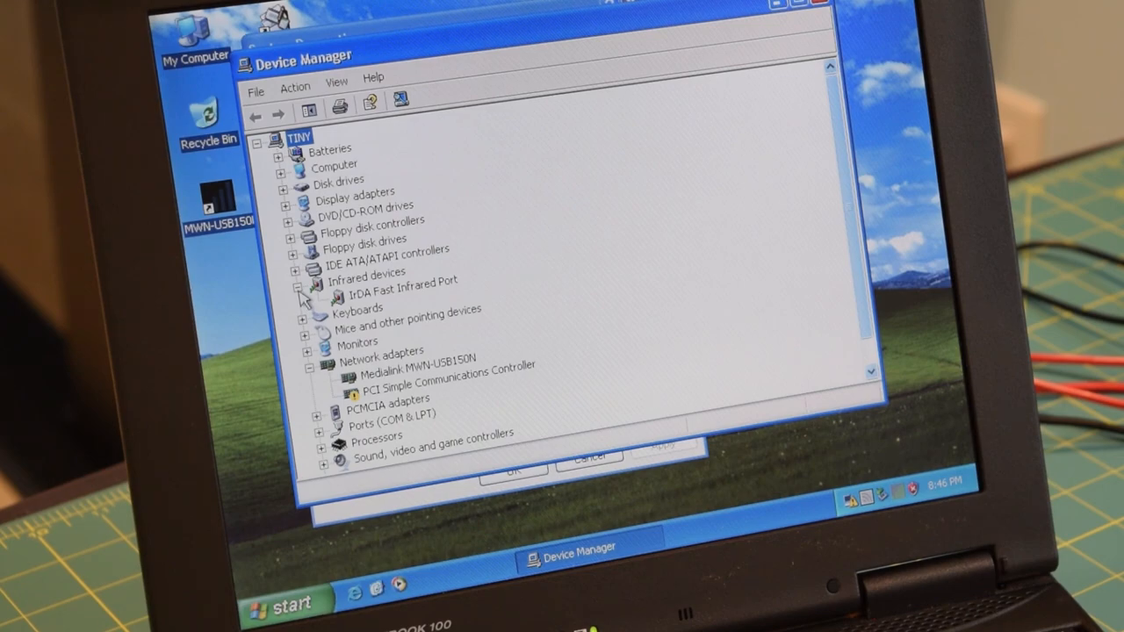
left_click(306, 288)
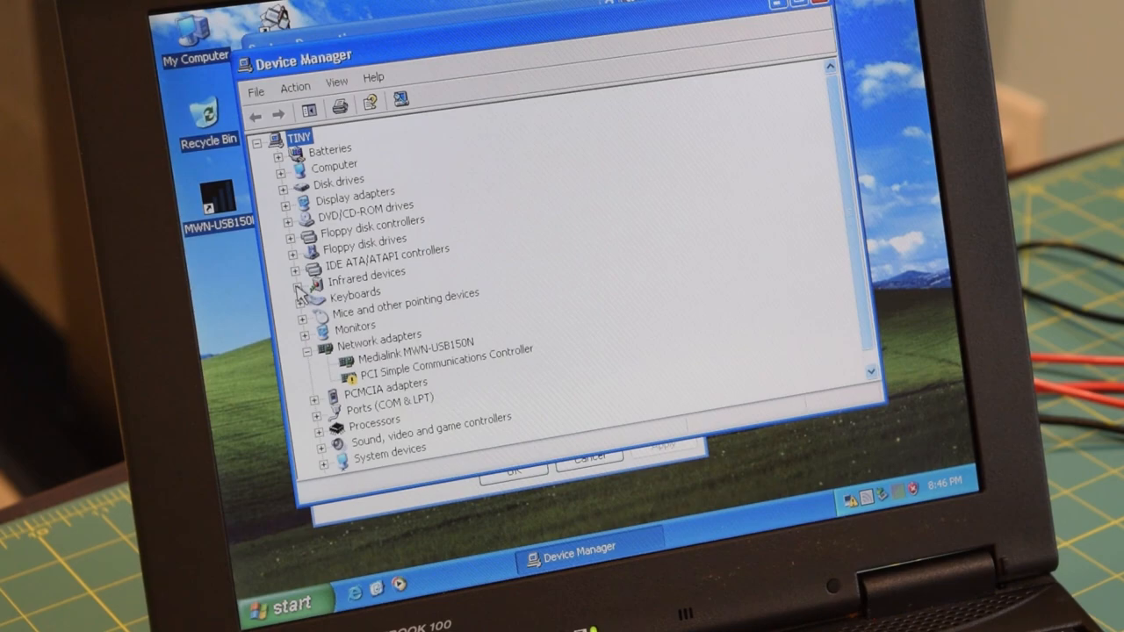
mouse_move(369, 343)
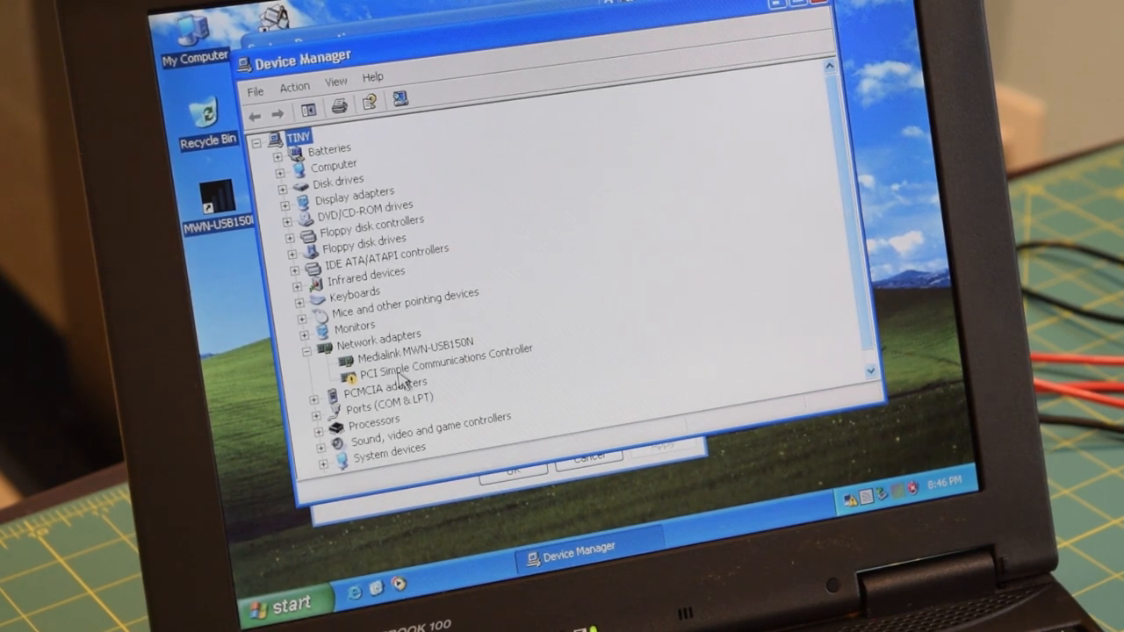
mouse_move(636, 330)
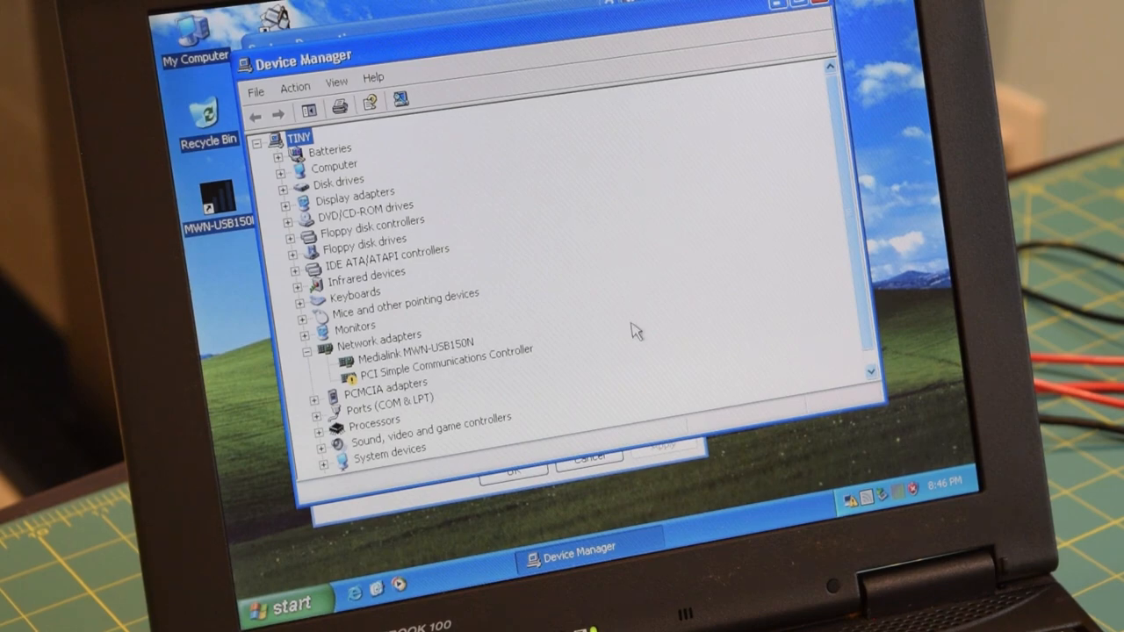
mouse_move(870, 375)
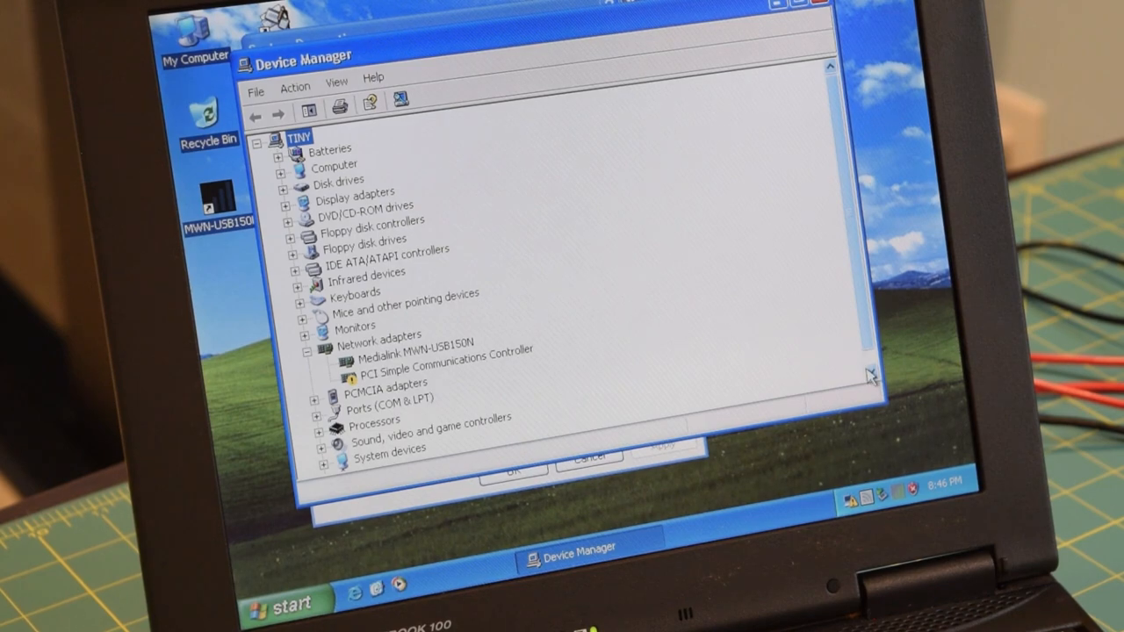
Review the lower categories, expanding Ports to see COM1 and LPT1, then collapsing it
scroll("down", 3)
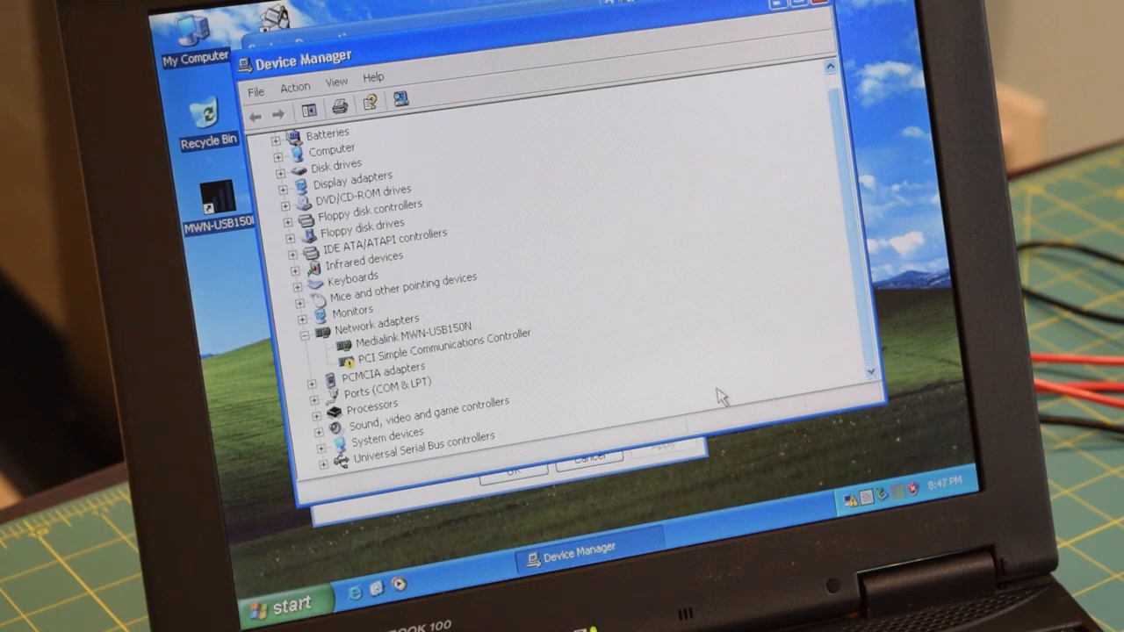
mouse_move(225, 401)
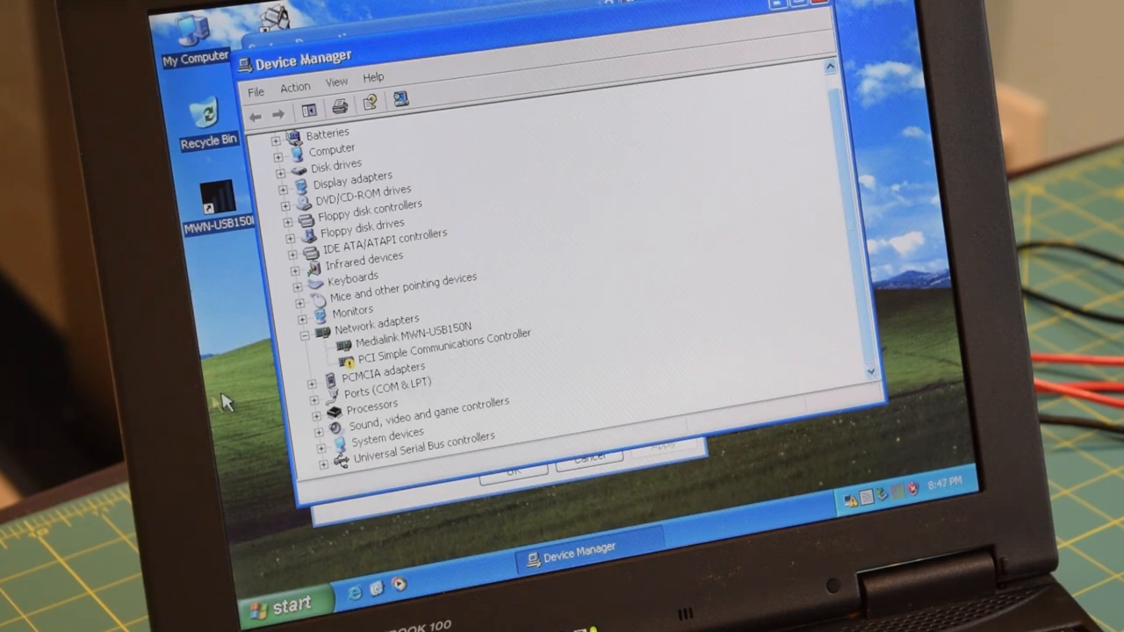
left_click(303, 378)
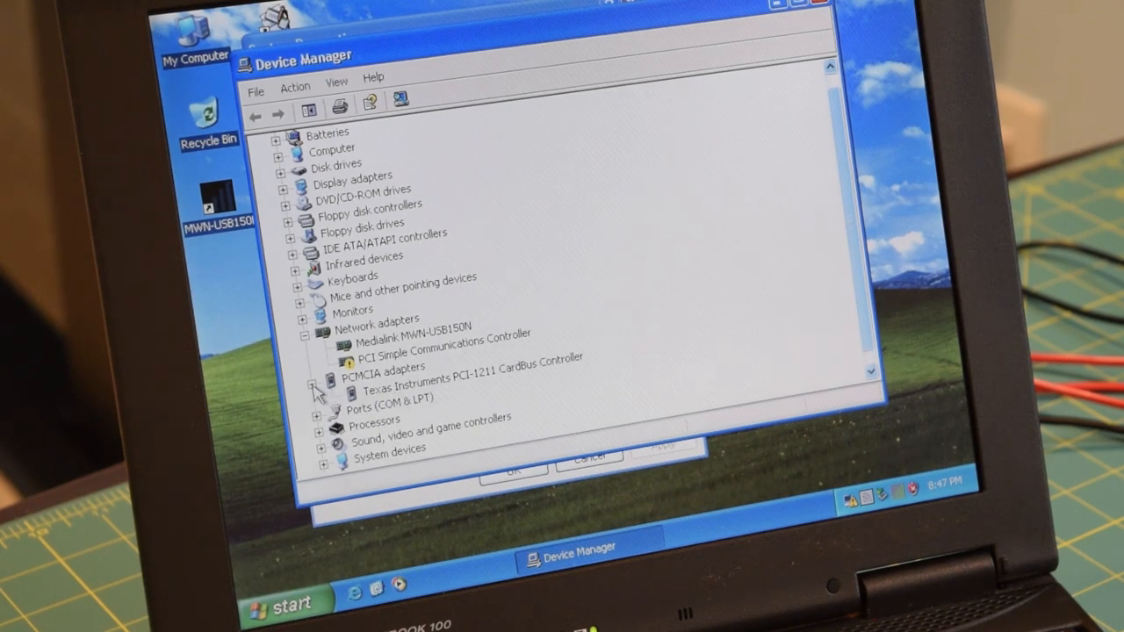
left_click(311, 383)
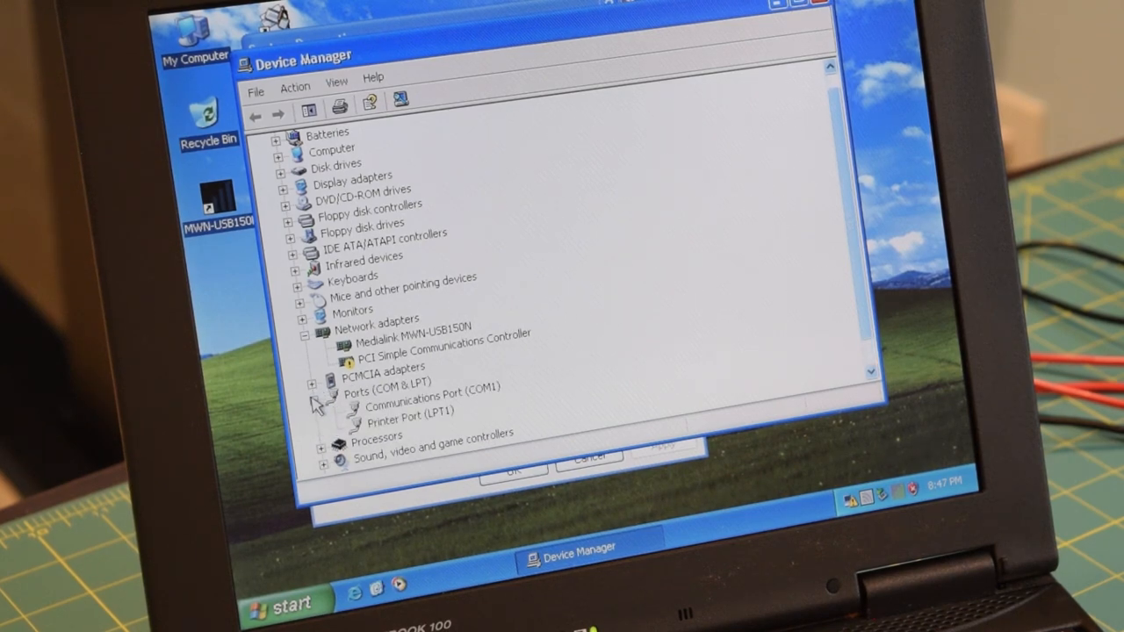
left_click(309, 383)
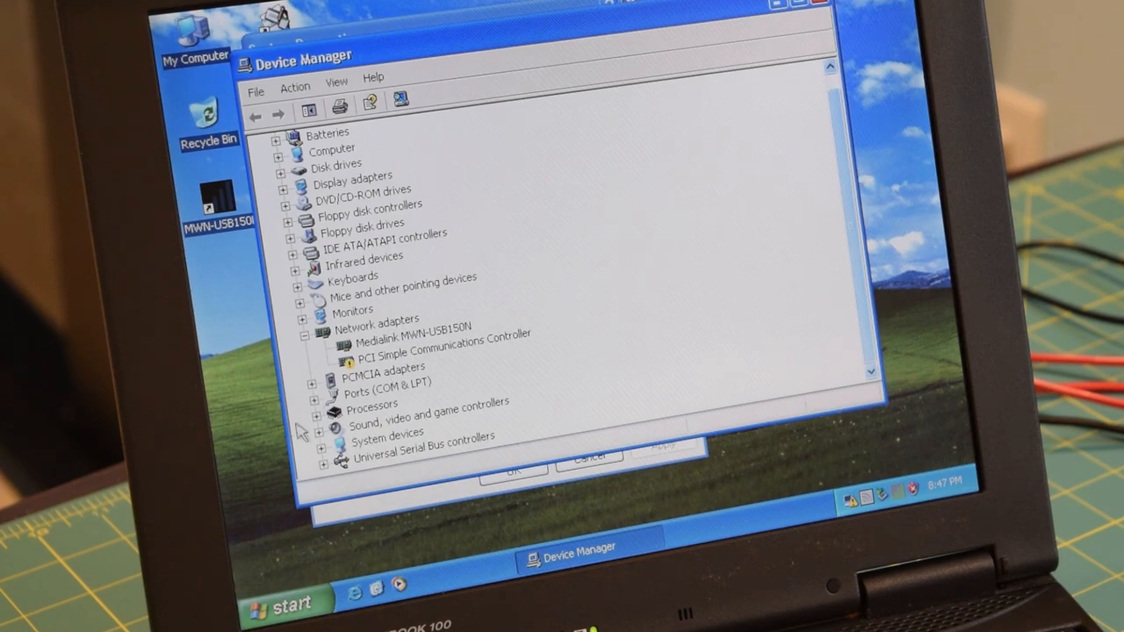
mouse_move(320, 422)
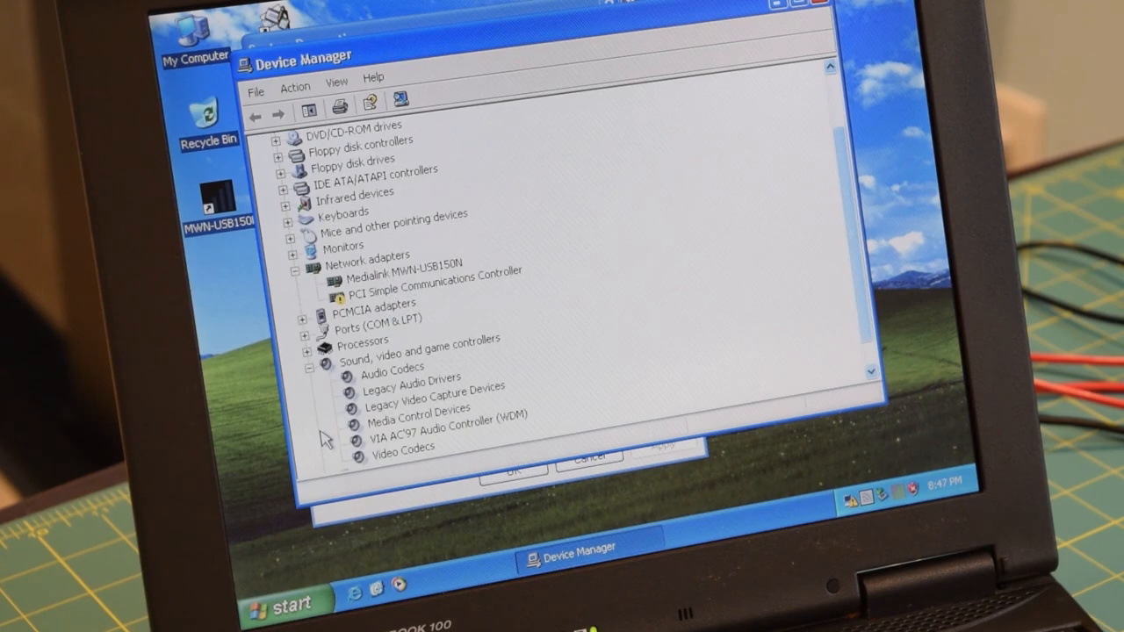
scroll("down", 3)
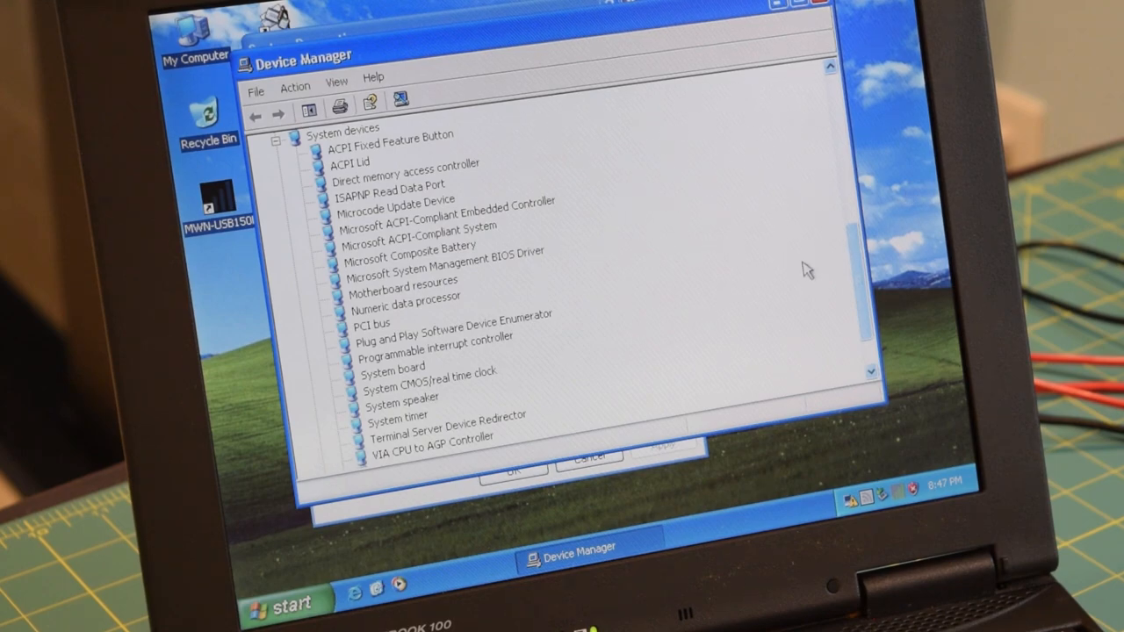
scroll("down", 3)
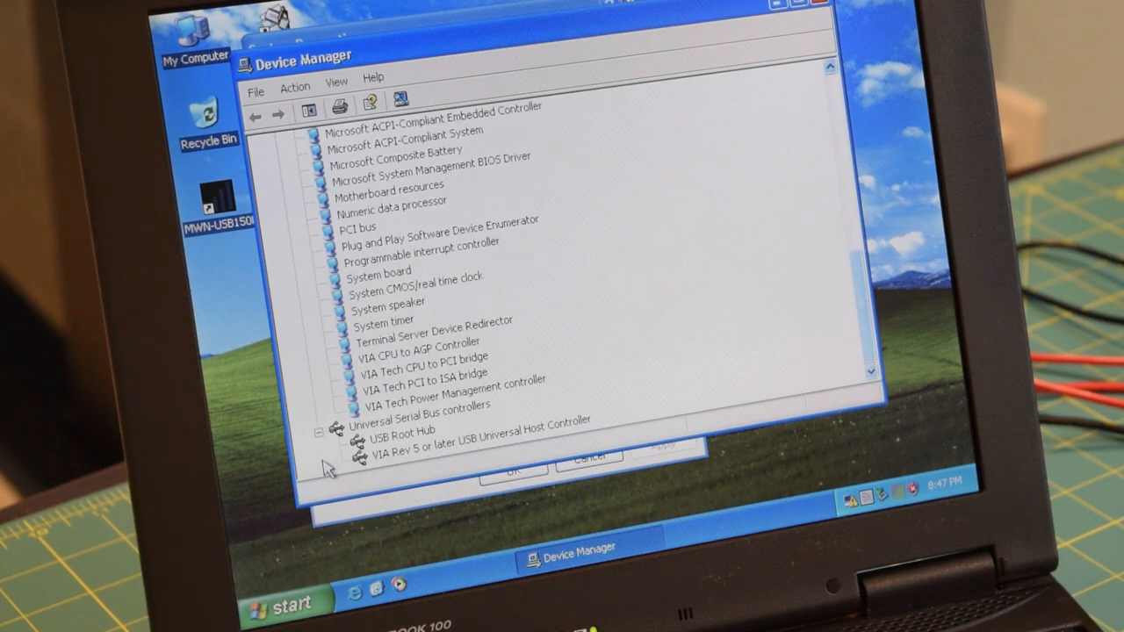
mouse_move(870, 267)
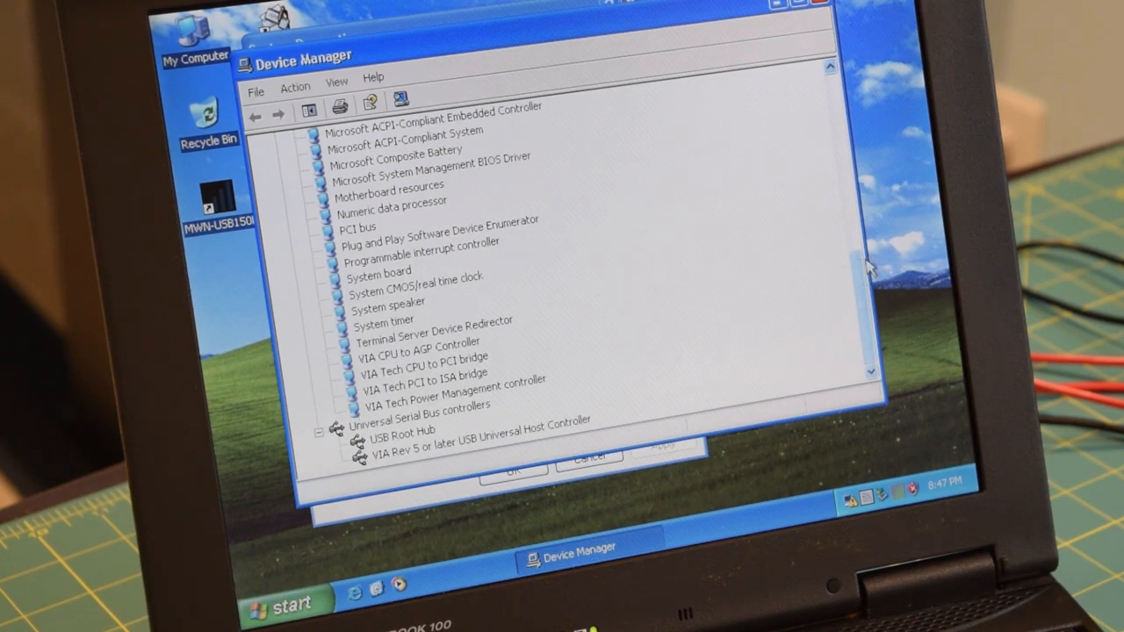
mouse_move(882, 132)
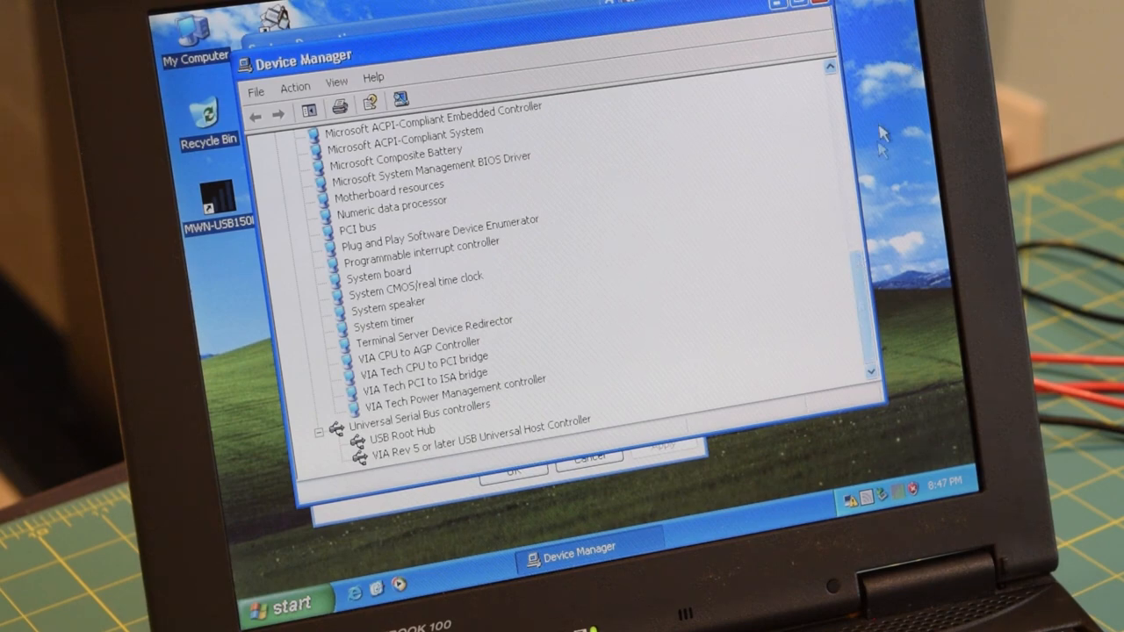
scroll("up", 3)
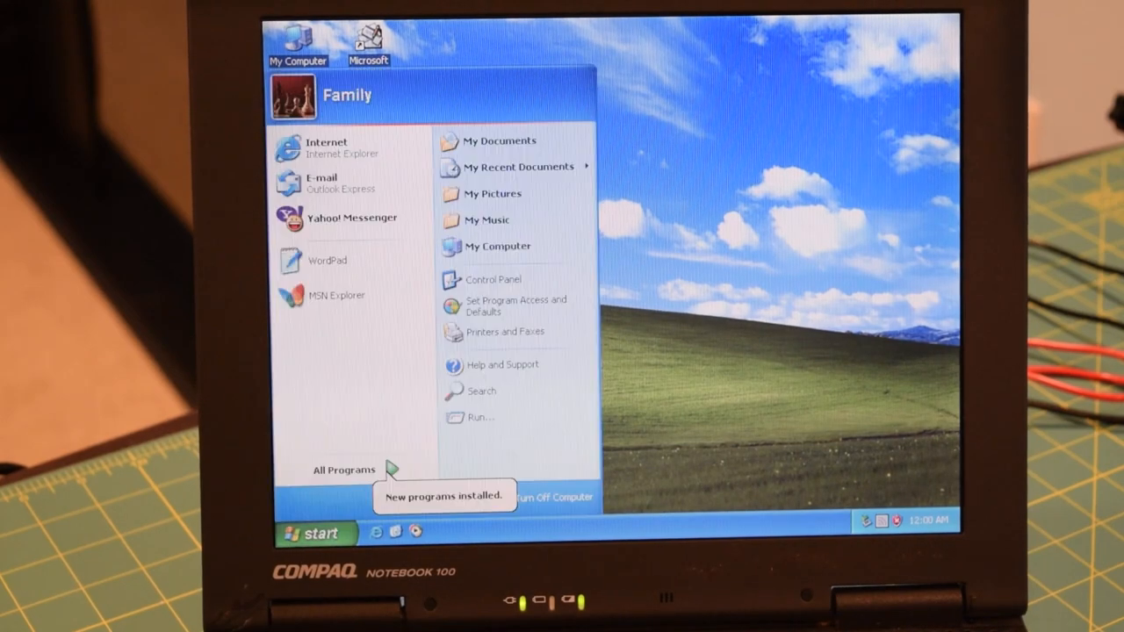
mouse_move(499, 246)
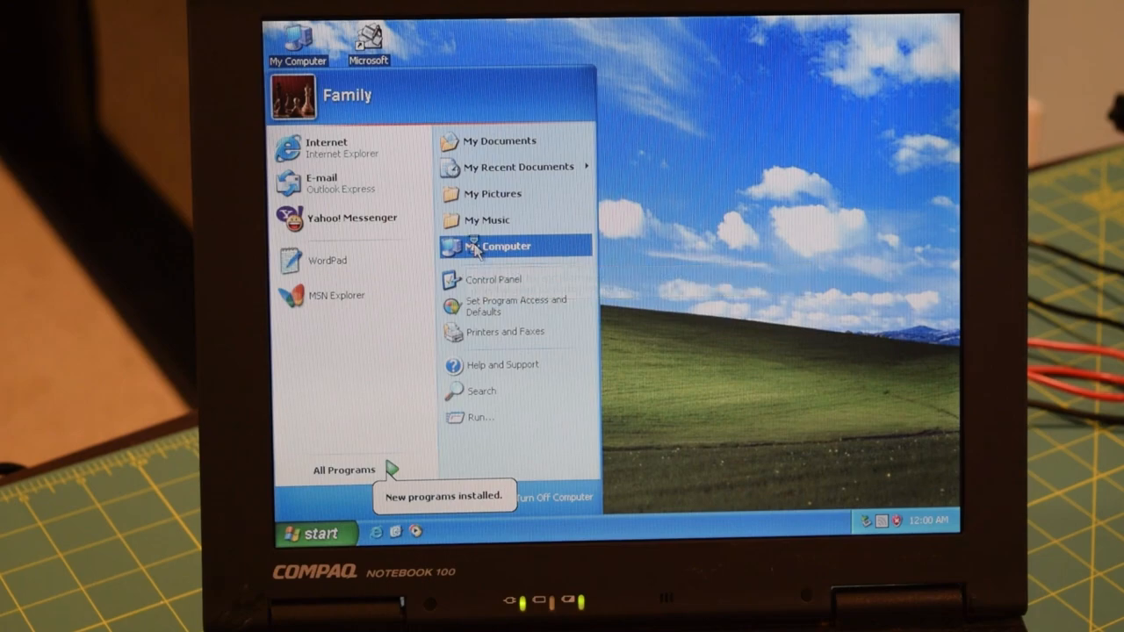
Browse My Computer into Local Disk (C:) WINDOWS and show the folder's hidden contents
left_click(502, 246)
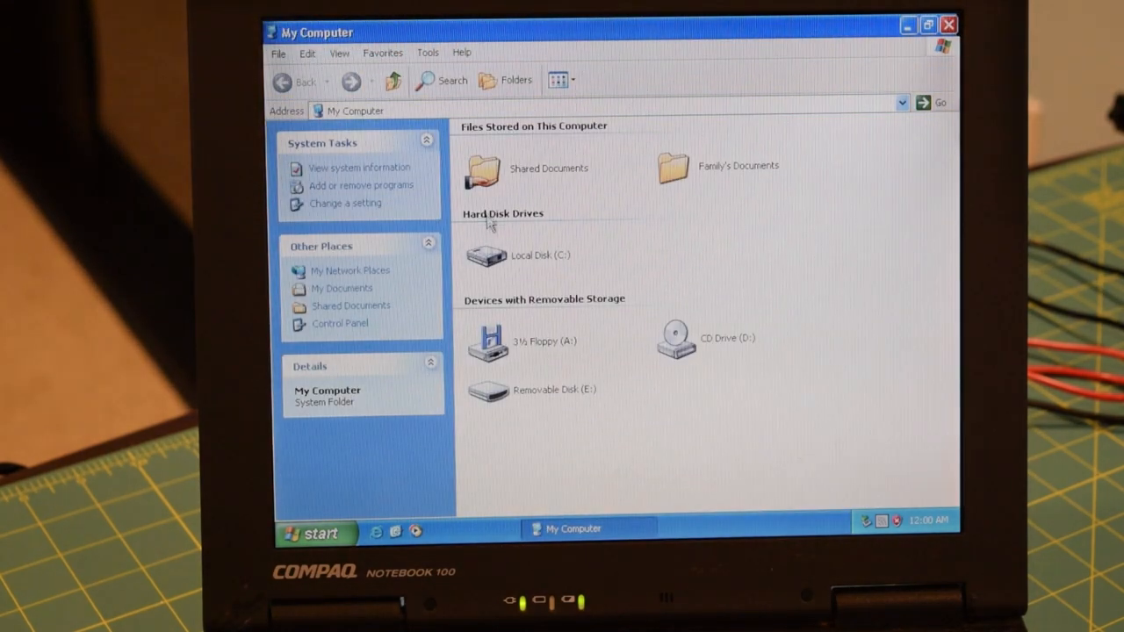
mouse_move(518, 264)
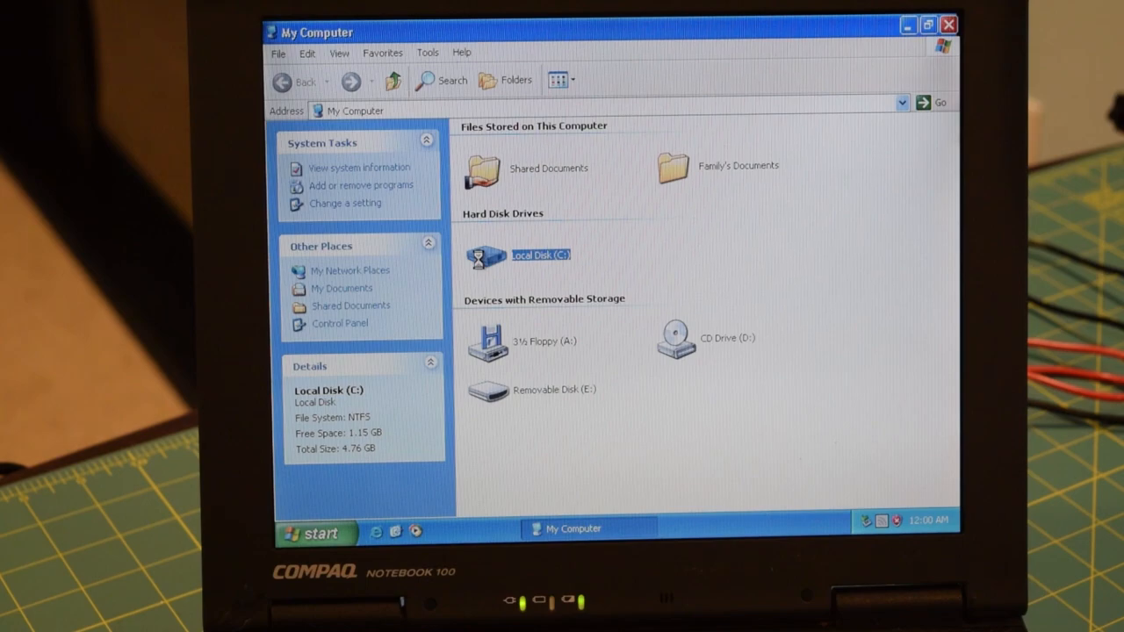
double_click(541, 255)
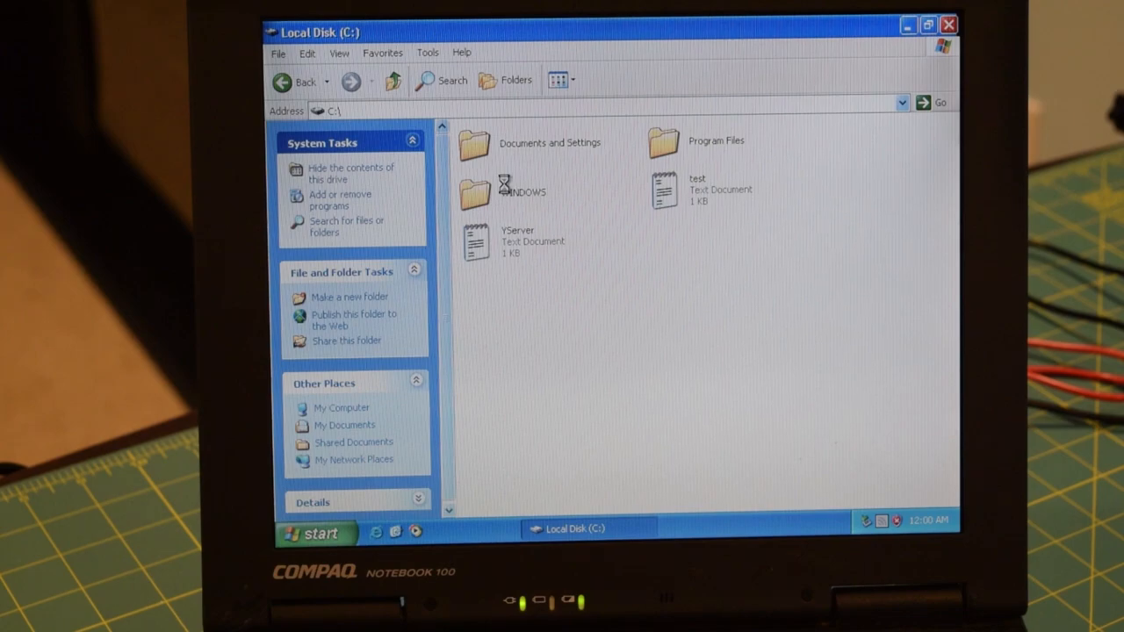
double_click(475, 193)
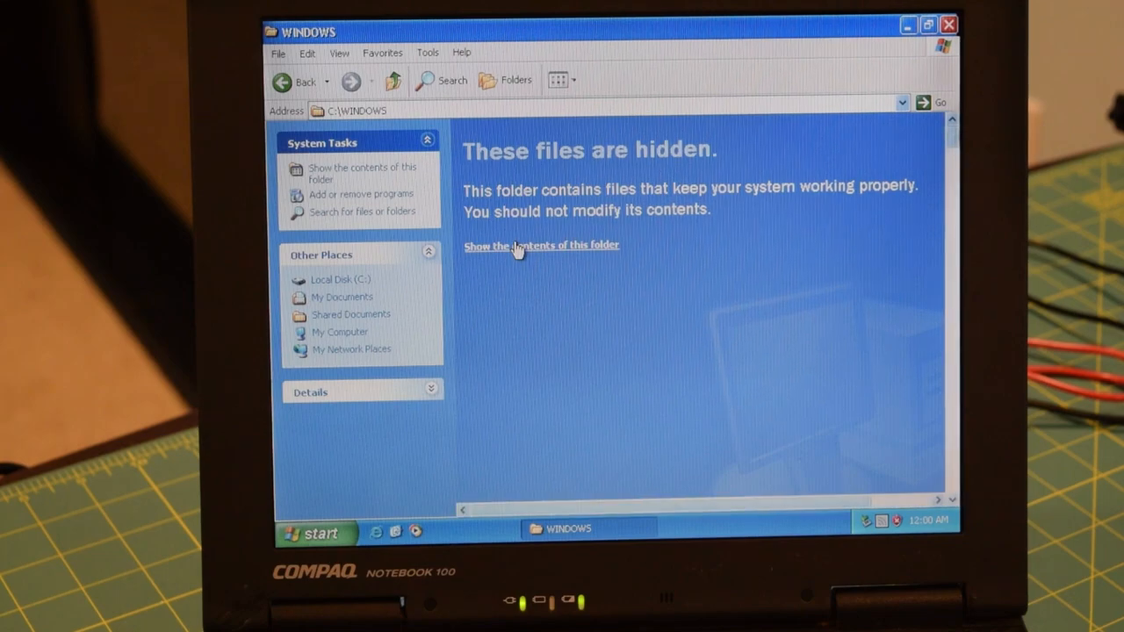
left_click(541, 246)
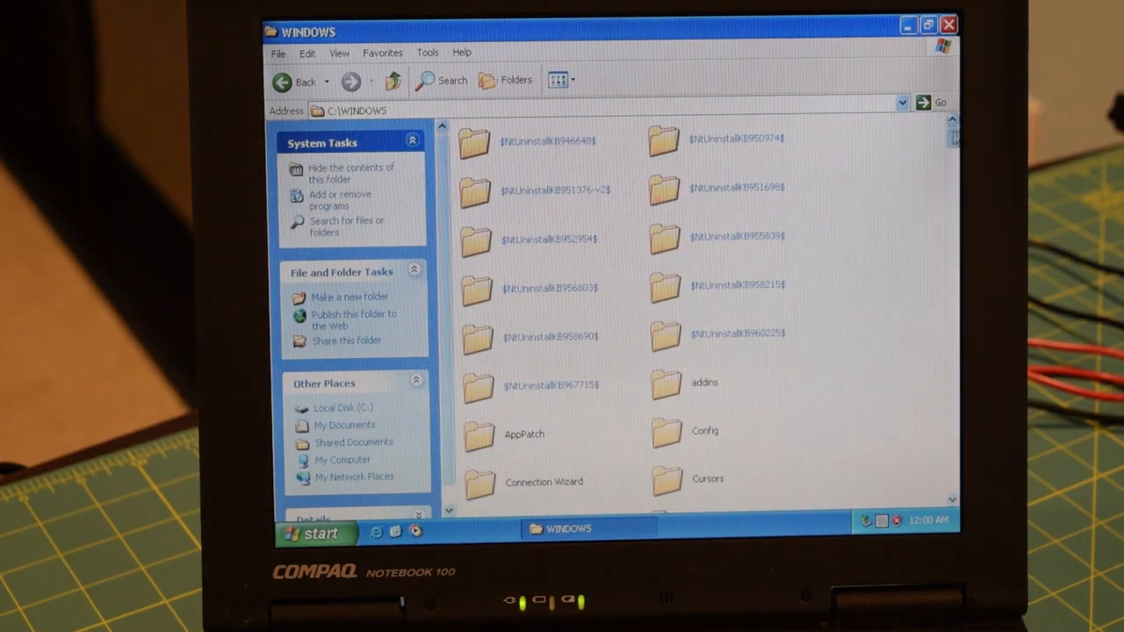
scroll("down", 3)
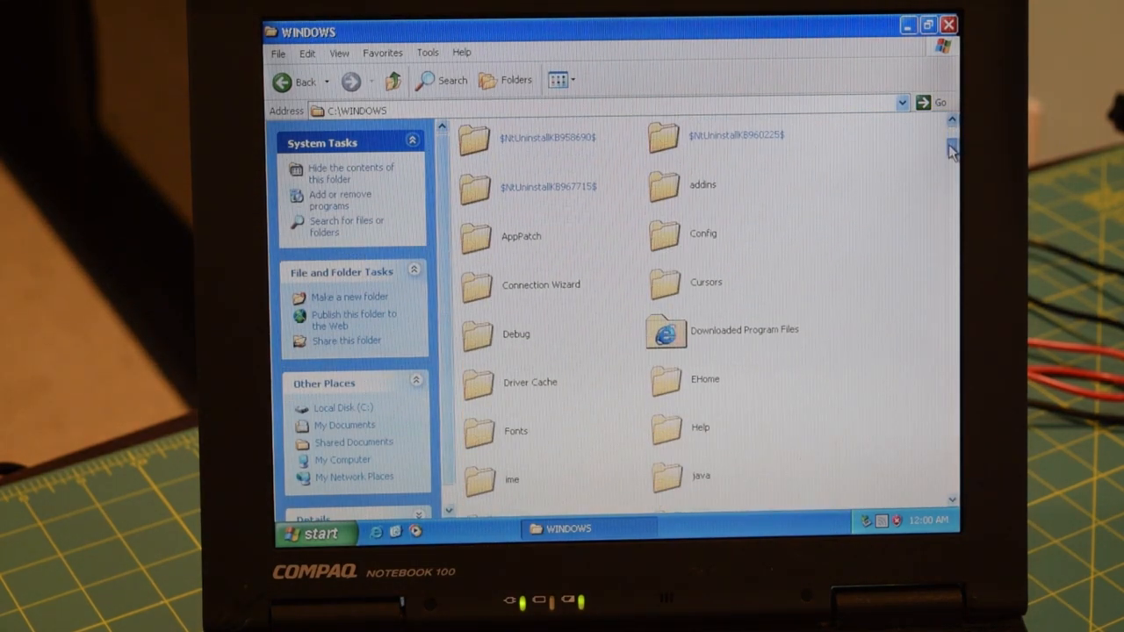
scroll("down", 3)
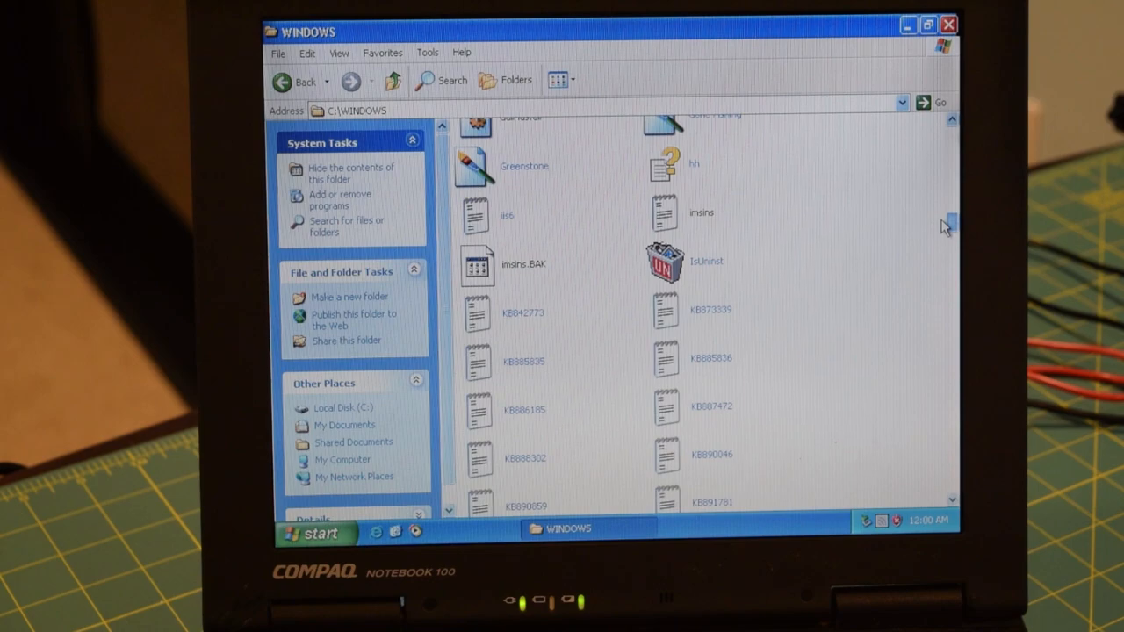
scroll("down", 3)
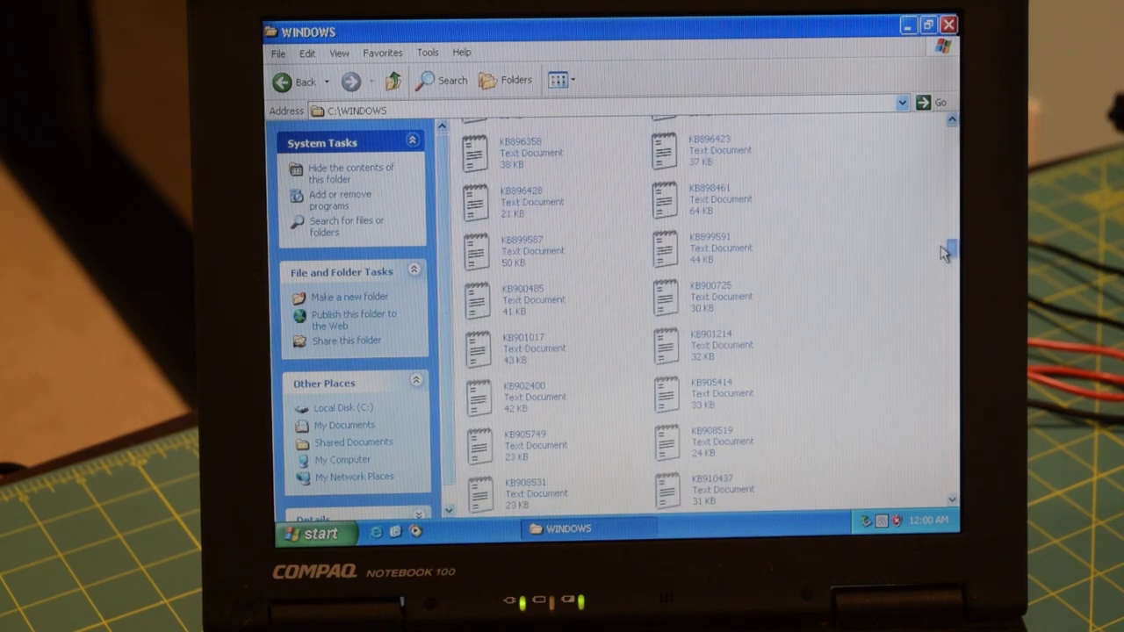
scroll("up", 3)
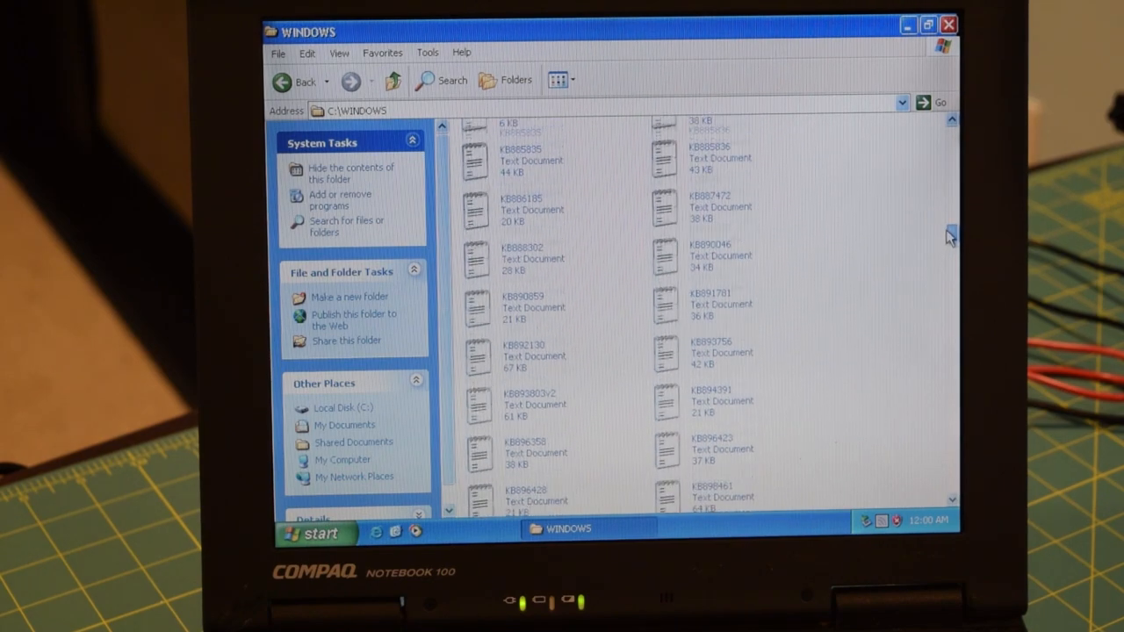
scroll("up", 3)
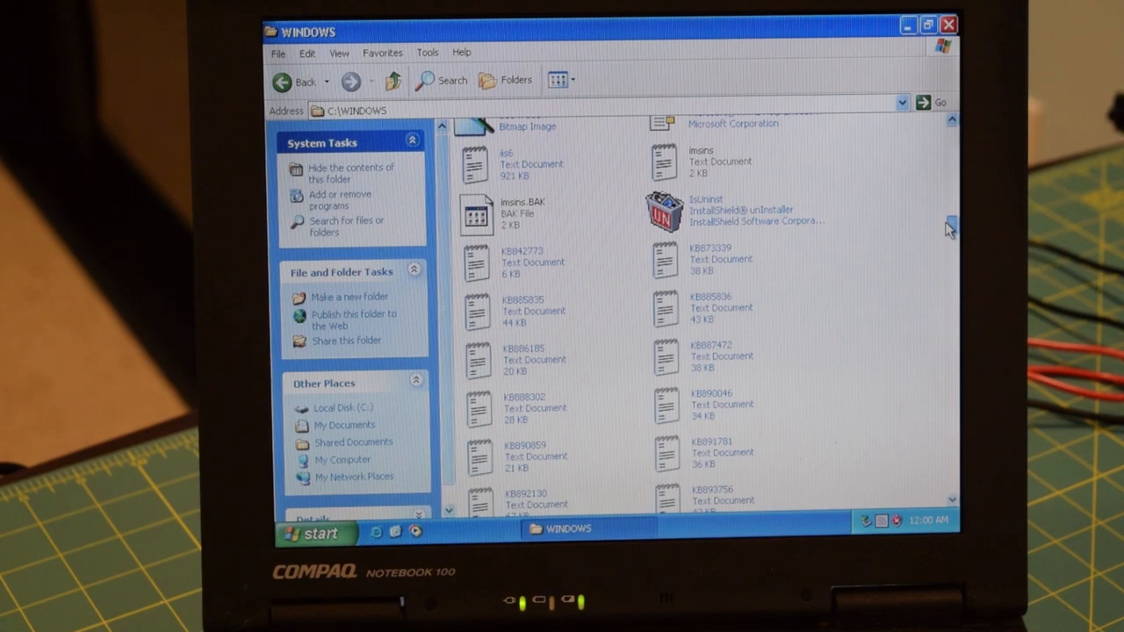
scroll("down", 3)
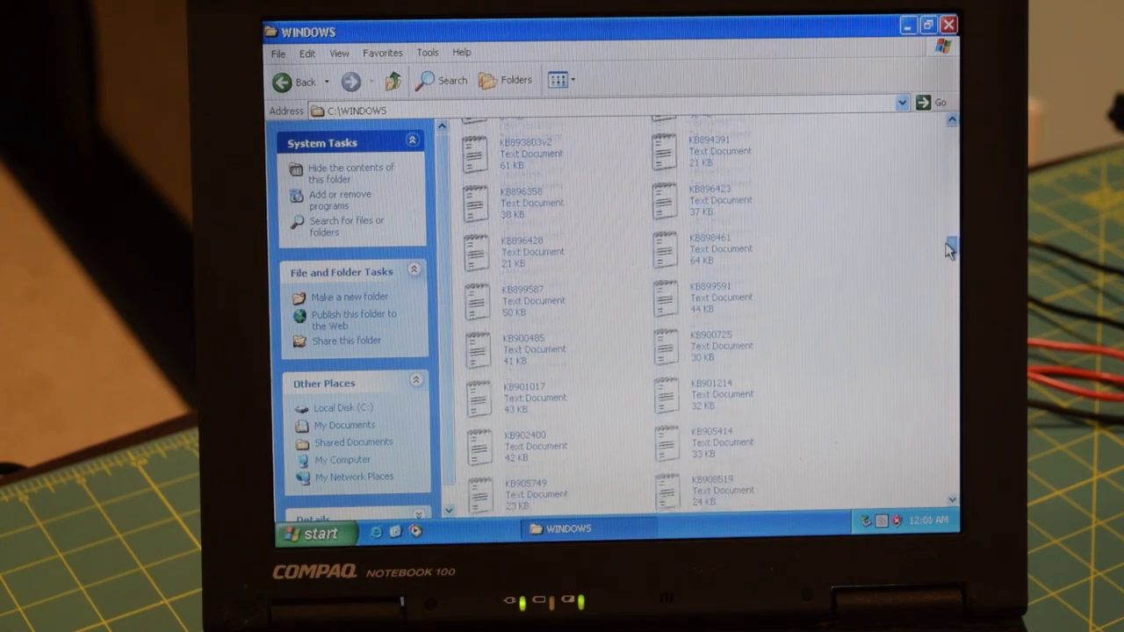
scroll("down", 3)
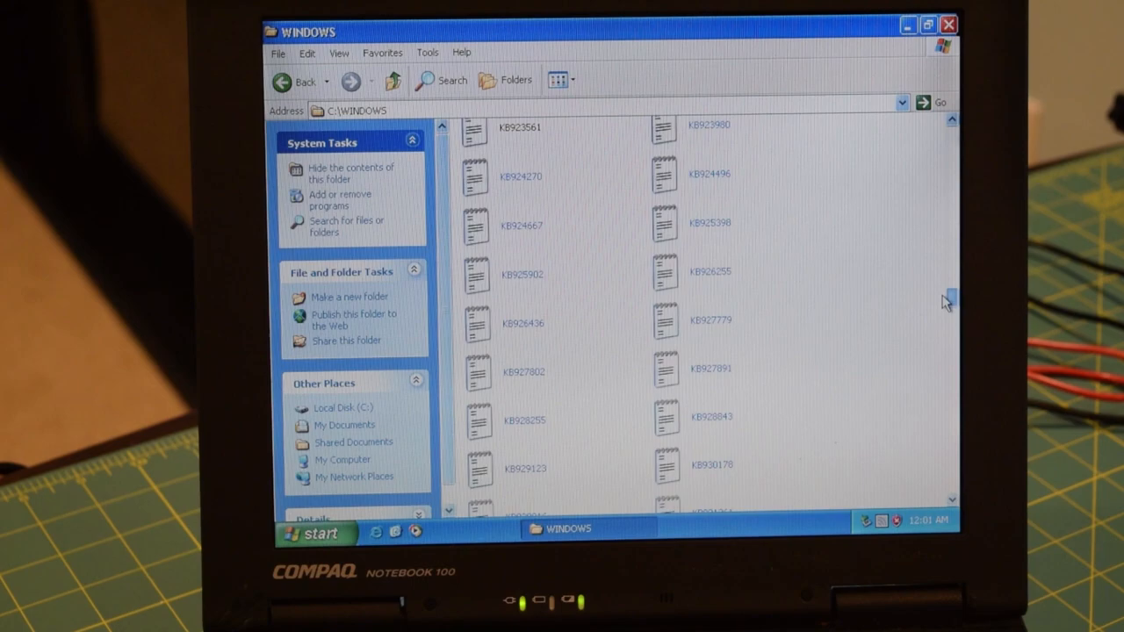
scroll("down", 3)
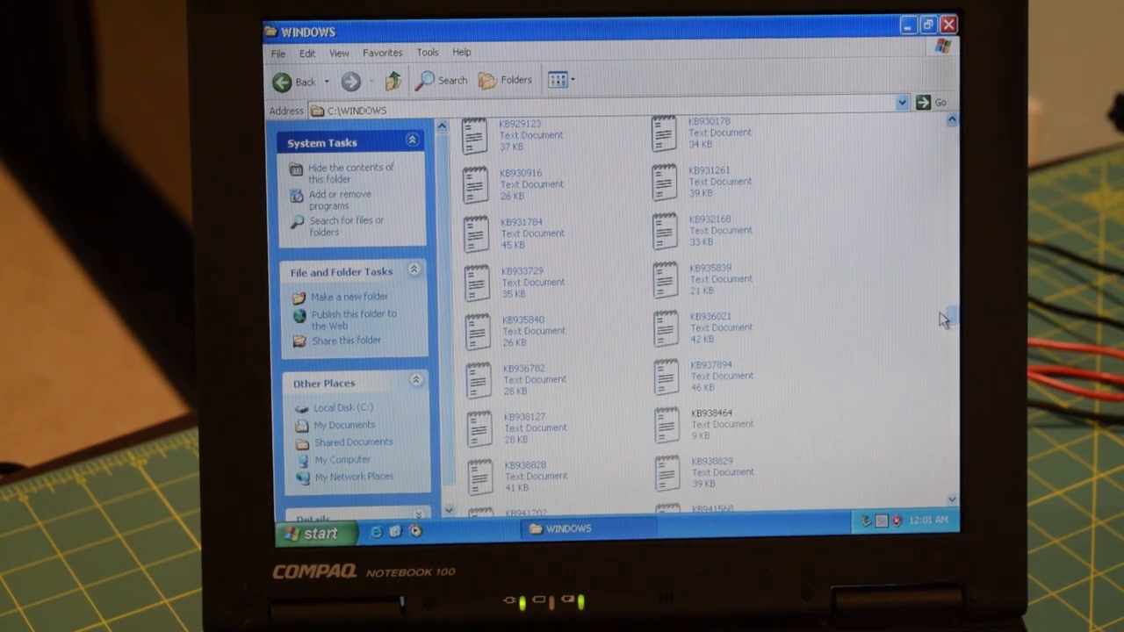
scroll("down", 3)
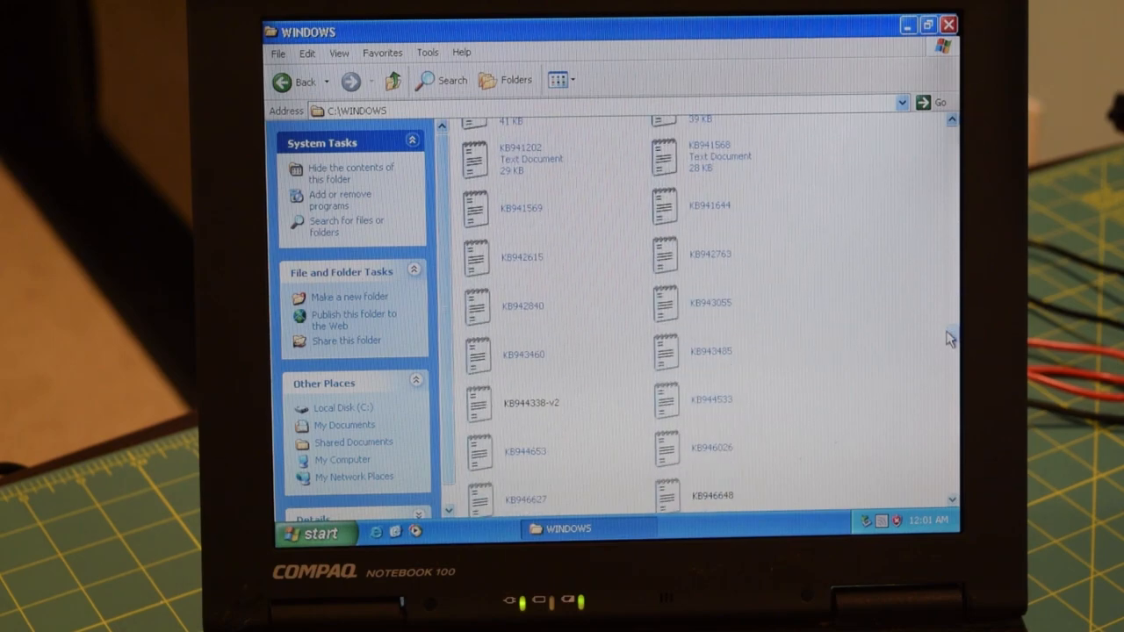
left_click(948, 24)
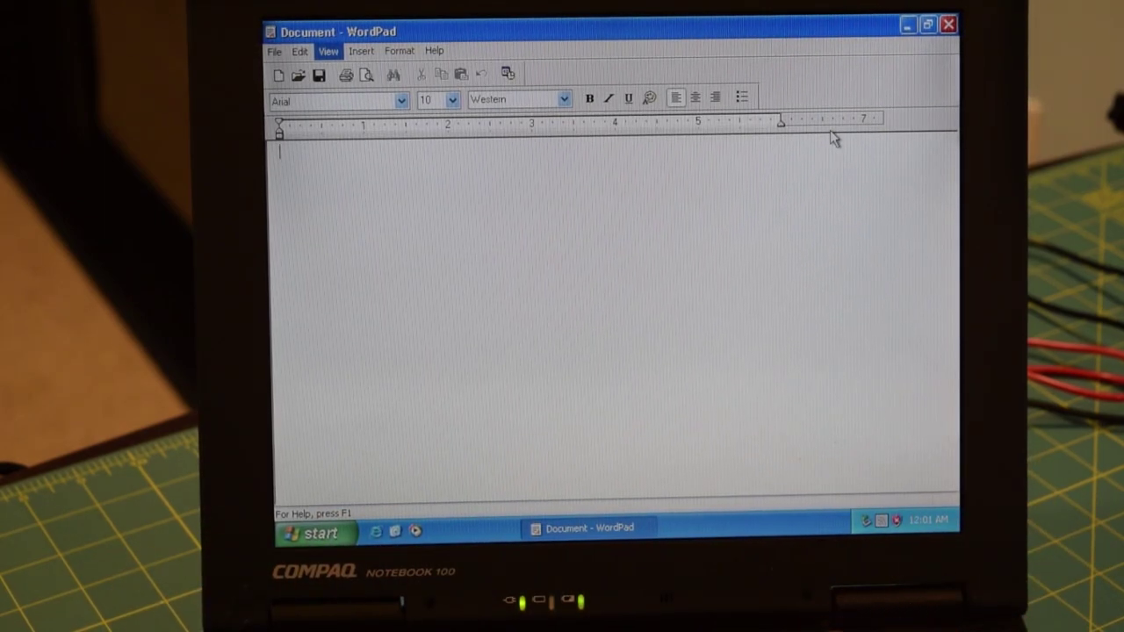
Enter the text 'HELLO YouTube' into the blank WordPad document
type("HELL")
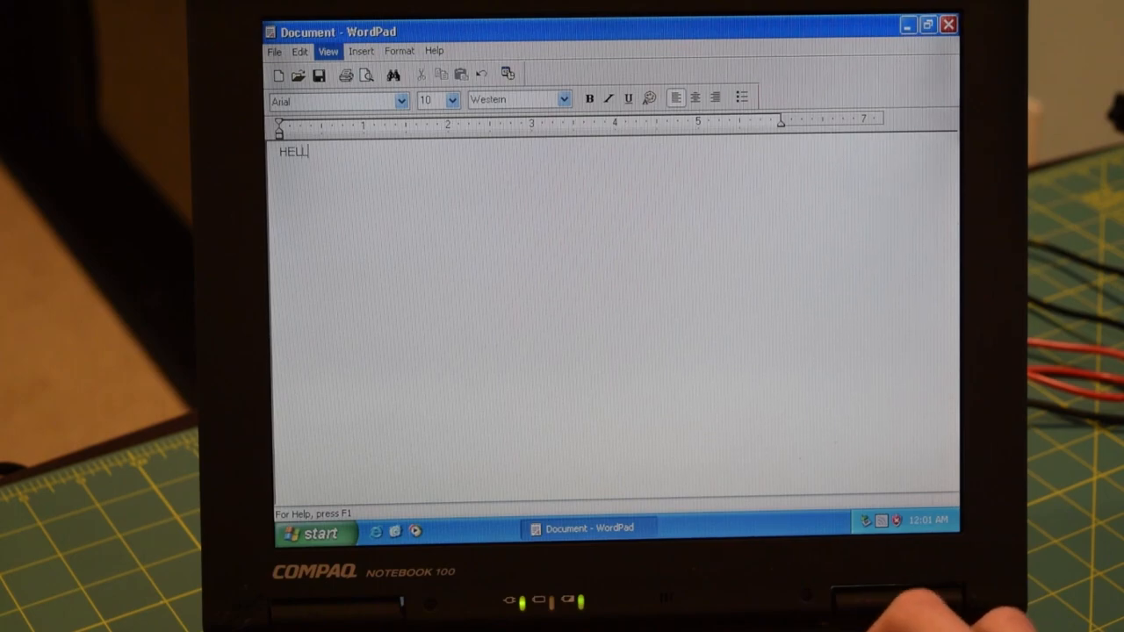
type("O")
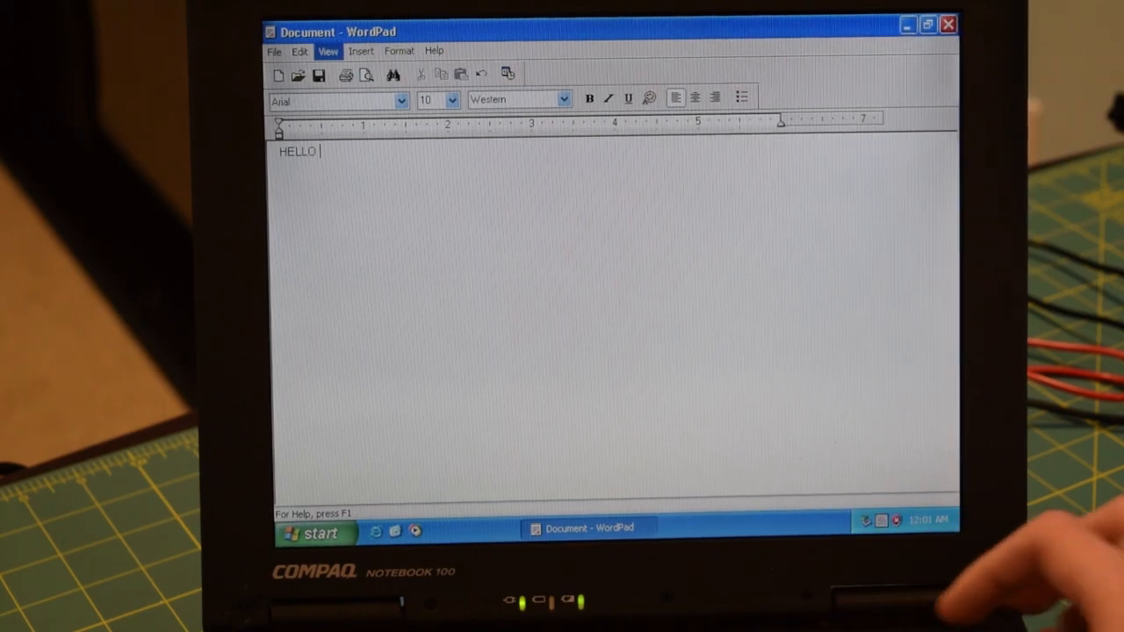
type("YouTu")
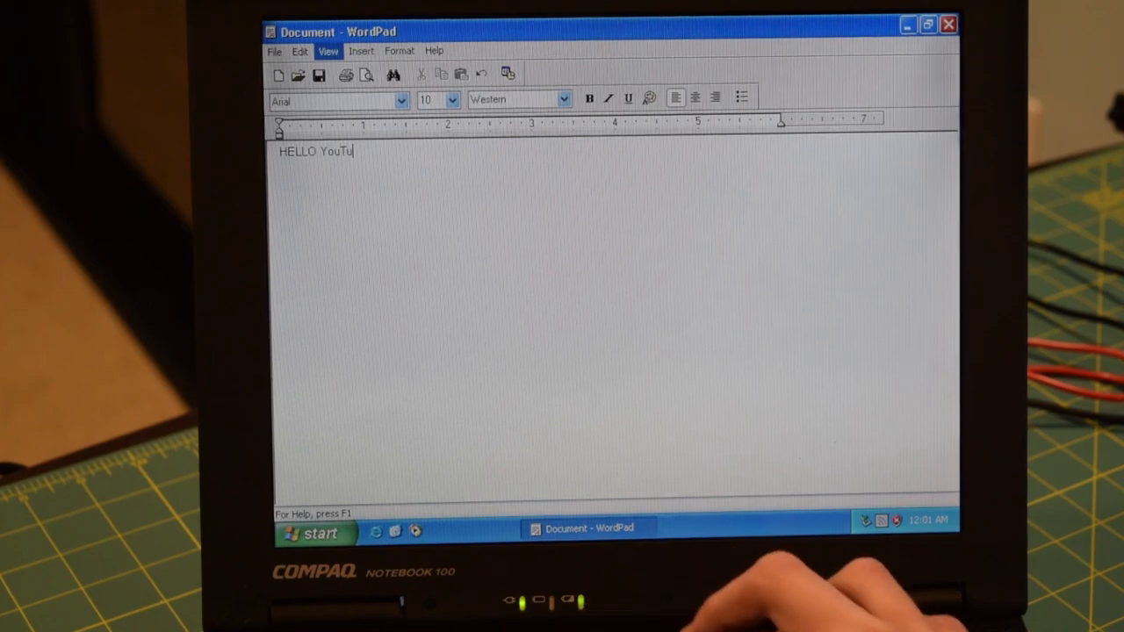
type("be")
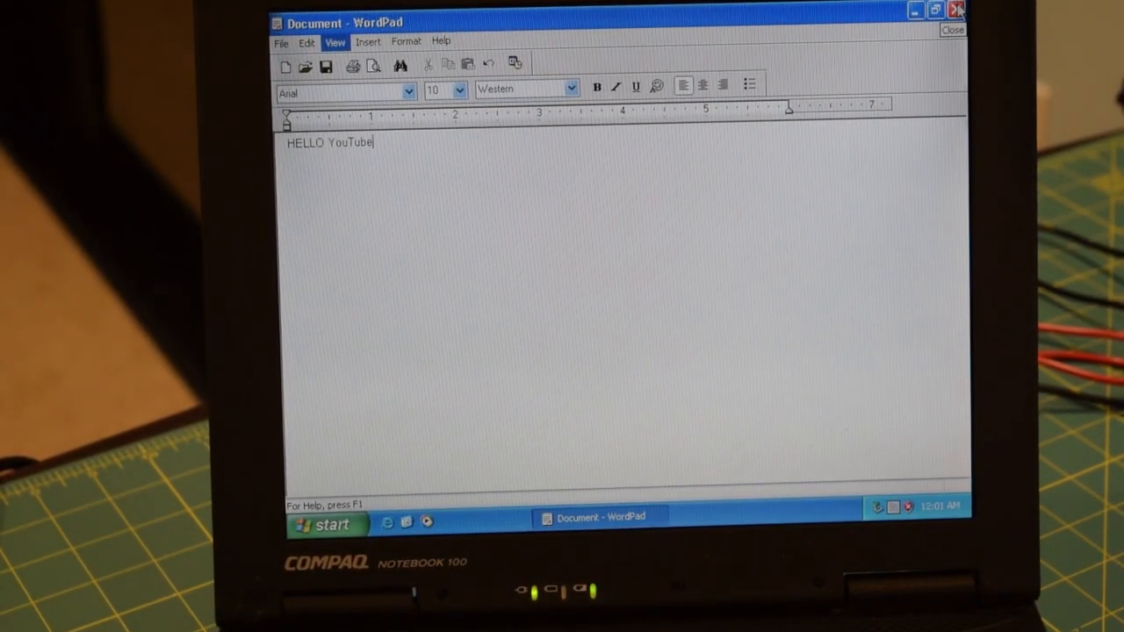
Close WordPad discarding the text, retry Internet Explorer's connection, and bring up the Start menu
left_click(956, 11)
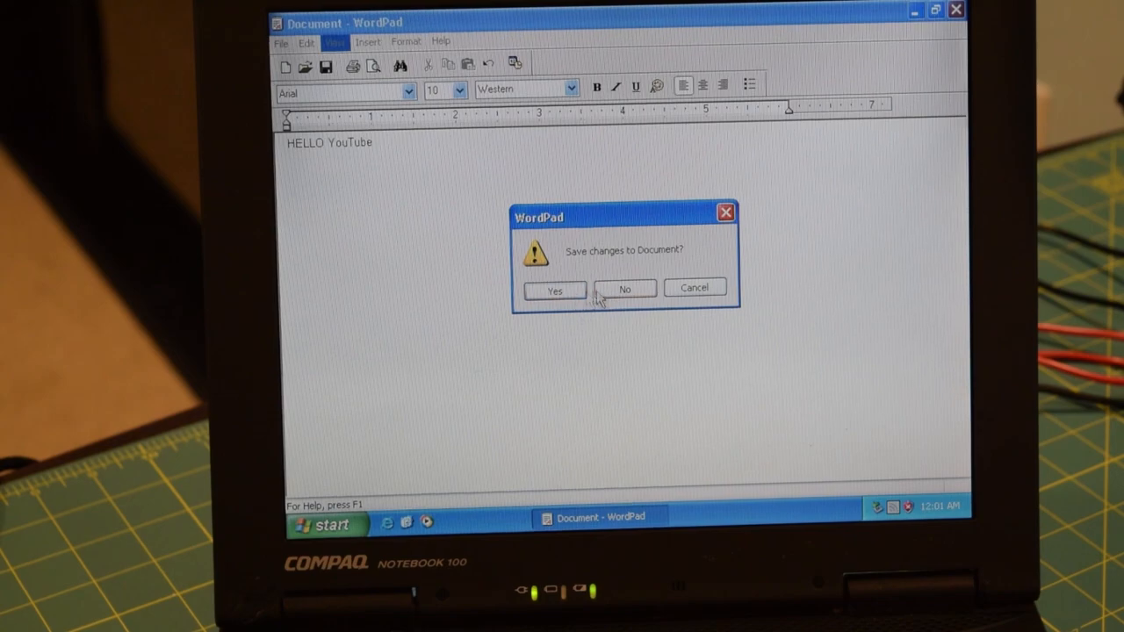
left_click(625, 290)
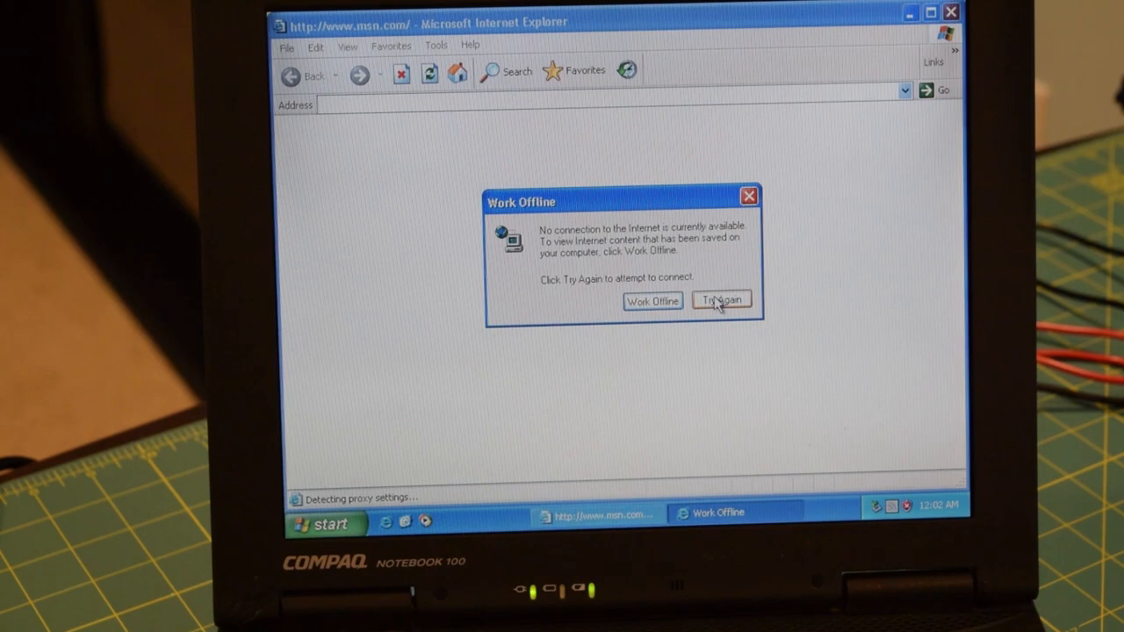
left_click(720, 301)
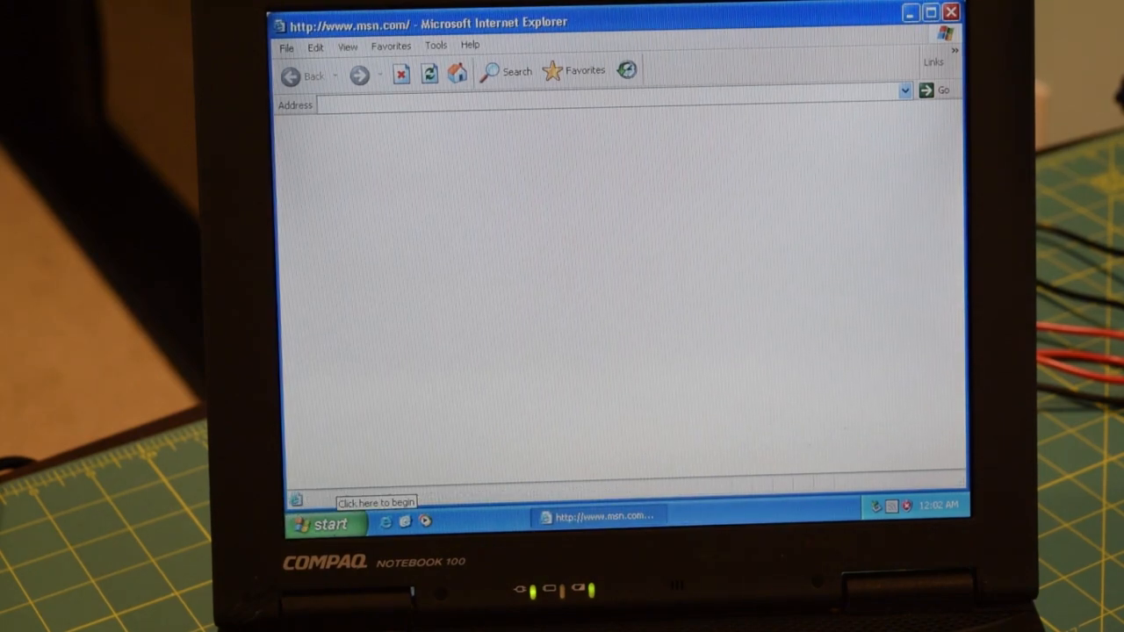
left_click(323, 524)
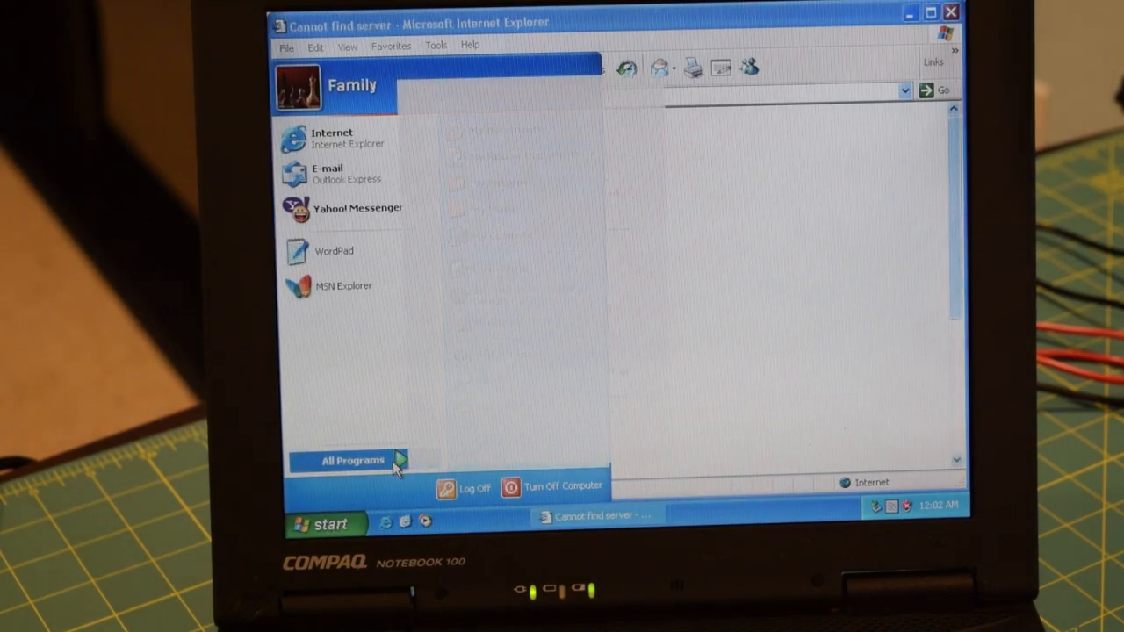
Expand All Programs from the Start menu to reach the Games collection
left_click(351, 460)
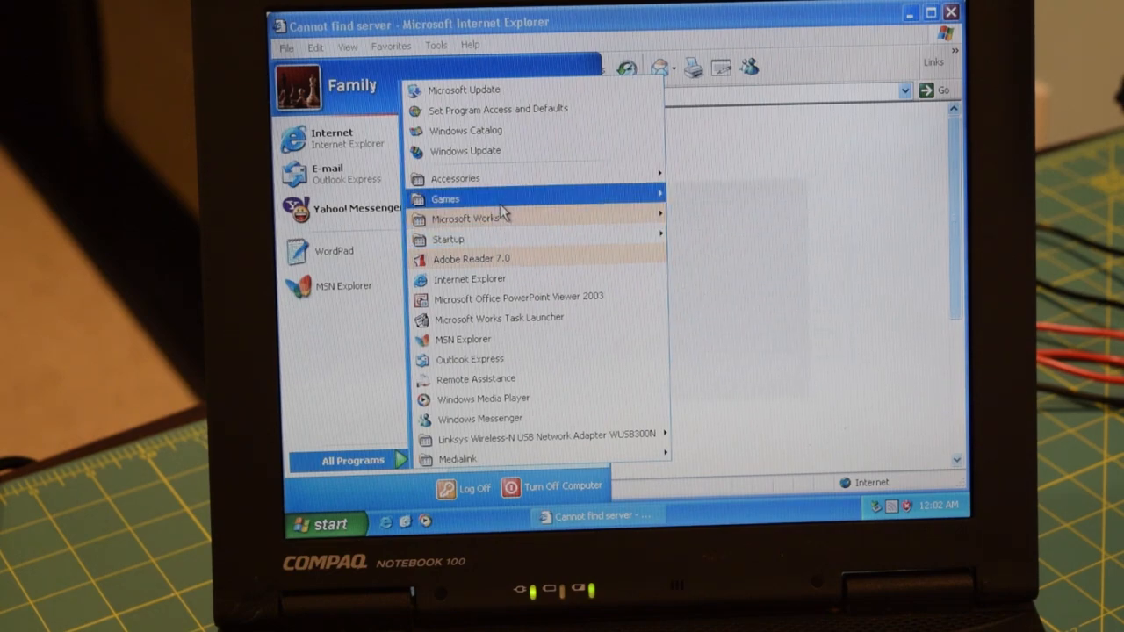
mouse_move(446, 198)
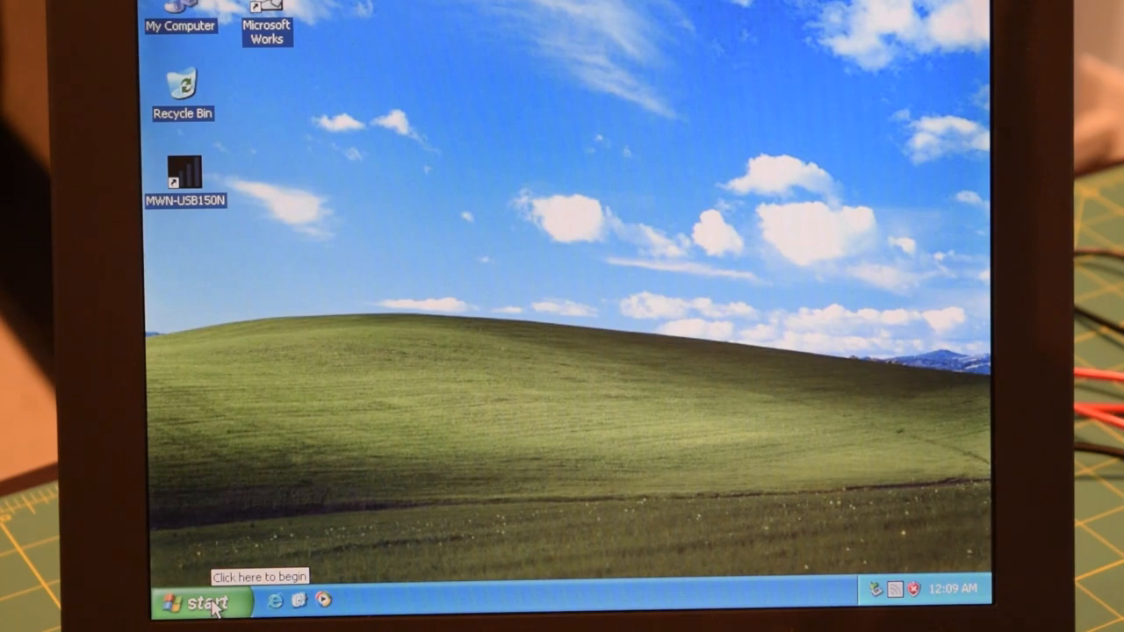
Browse My Computer to Removable Disk (E:) and launch the VisualBoyAdvance emulator
left_click(204, 602)
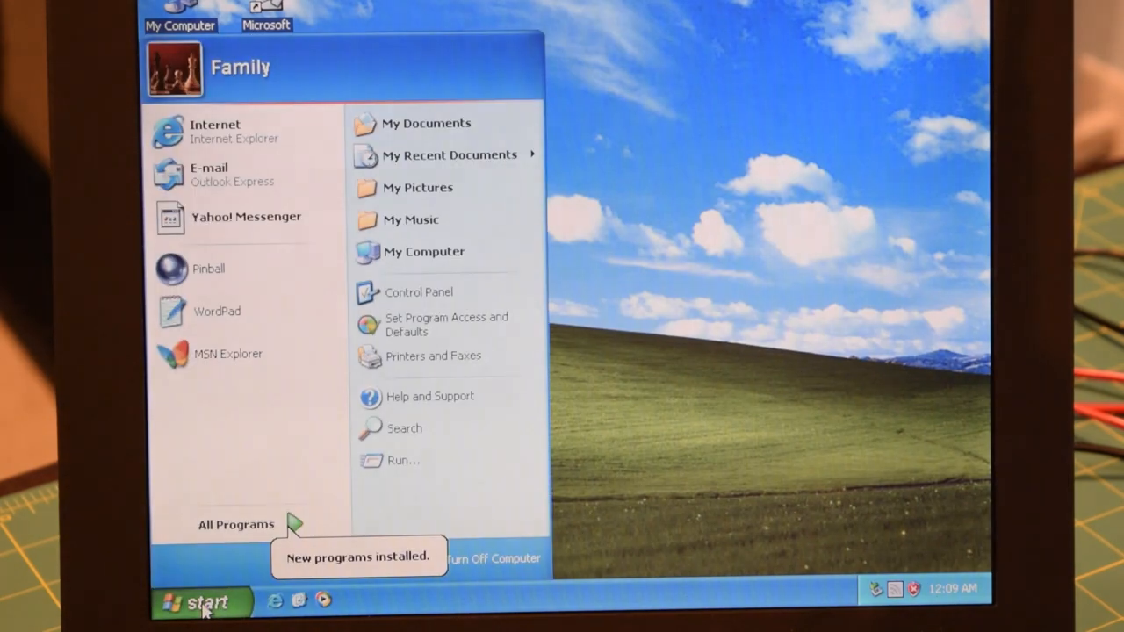
left_click(418, 260)
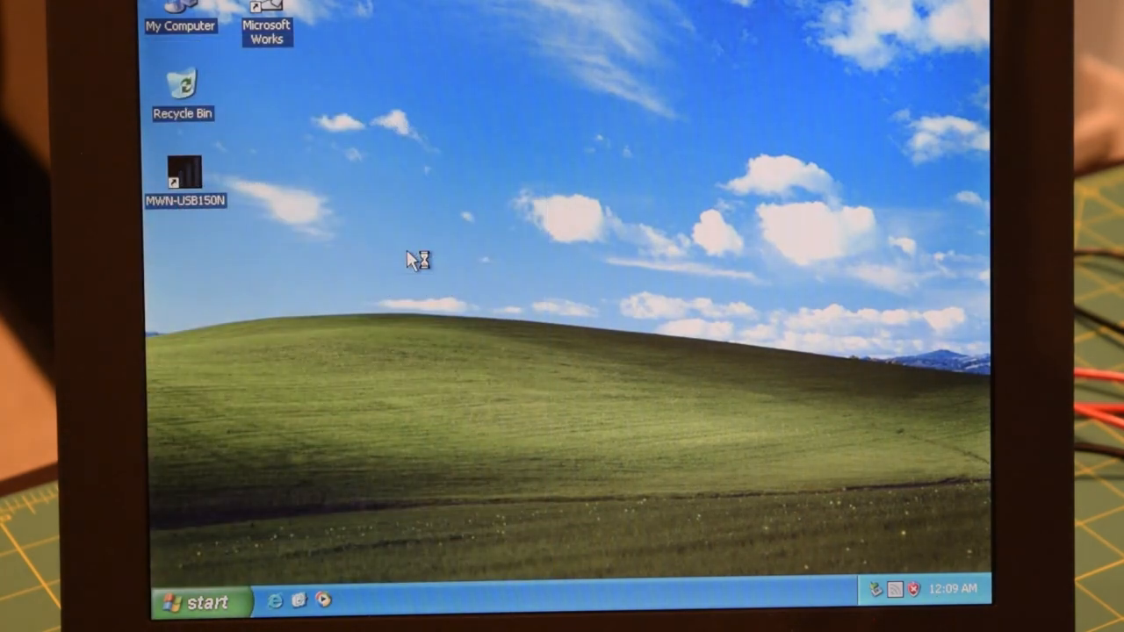
double_click(179, 17)
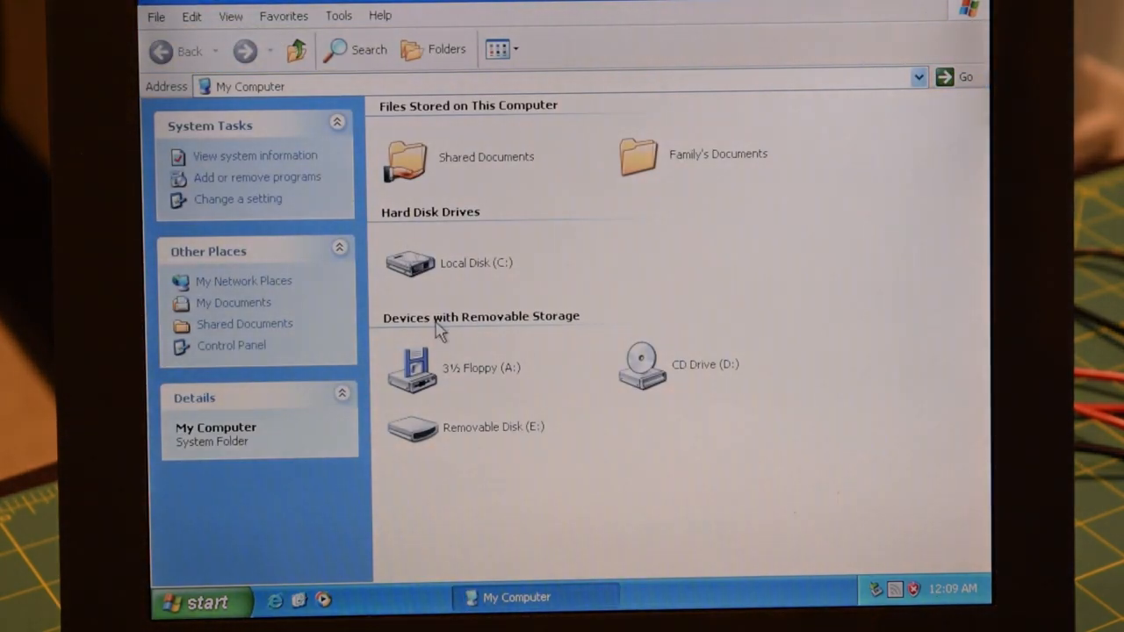
double_click(412, 427)
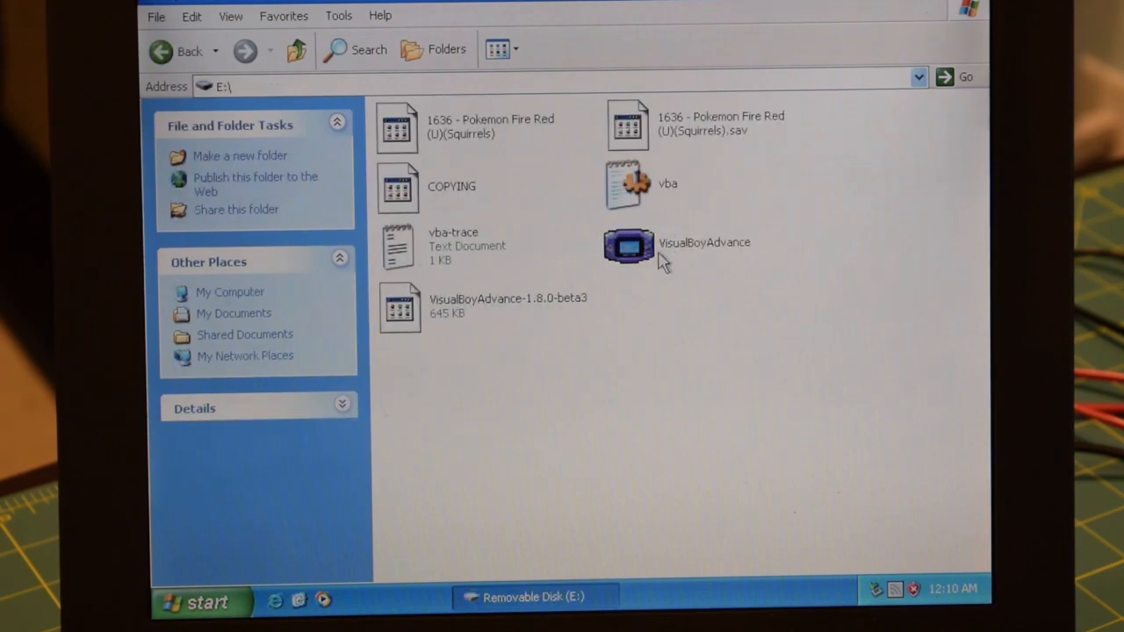
left_click(629, 246)
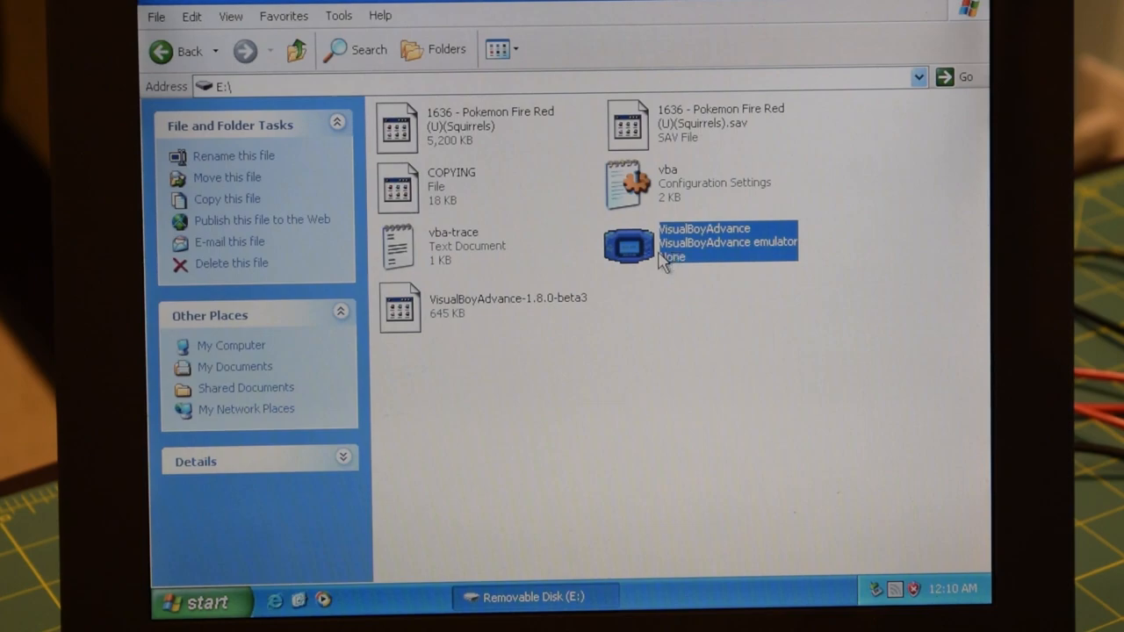
double_click(627, 244)
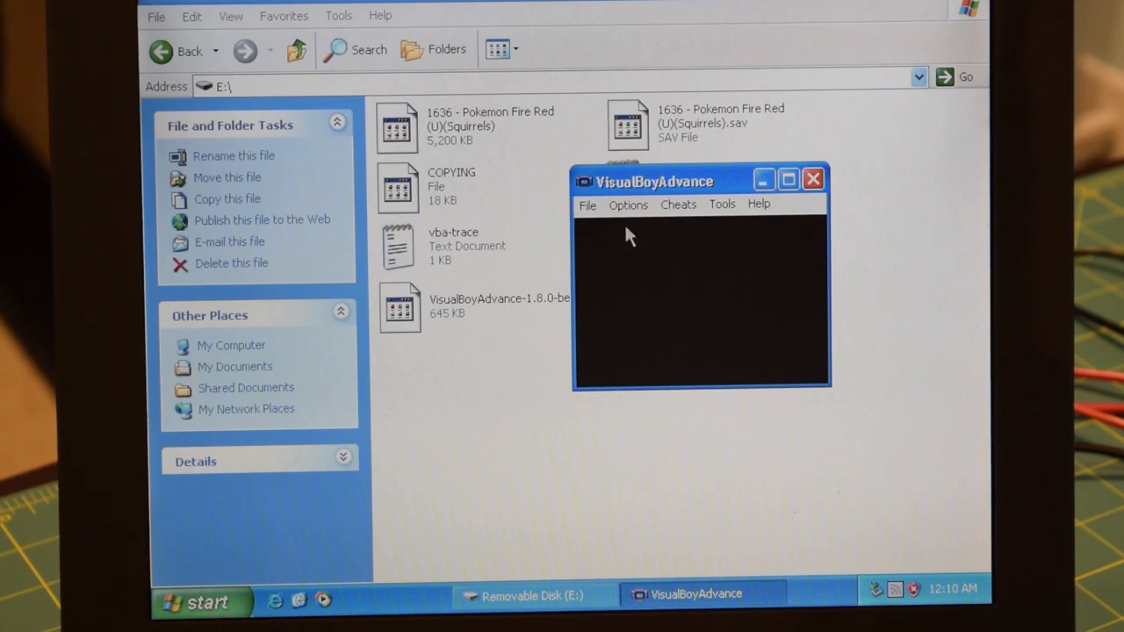
Start loading a game ROM through VisualBoyAdvance's File menu
left_click(587, 204)
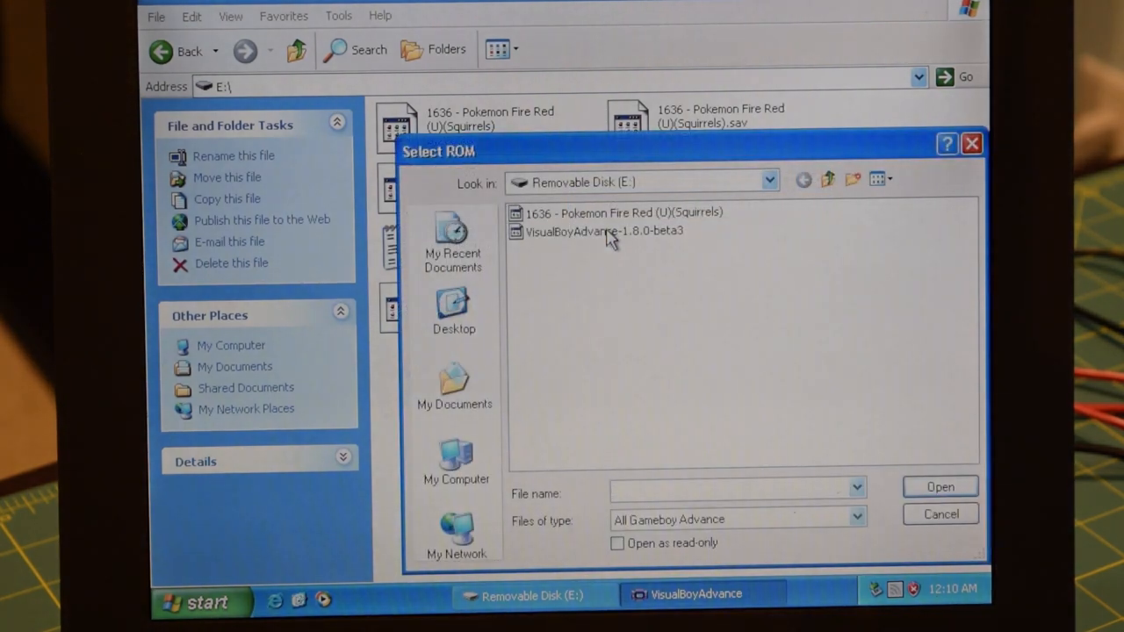
mouse_move(618, 220)
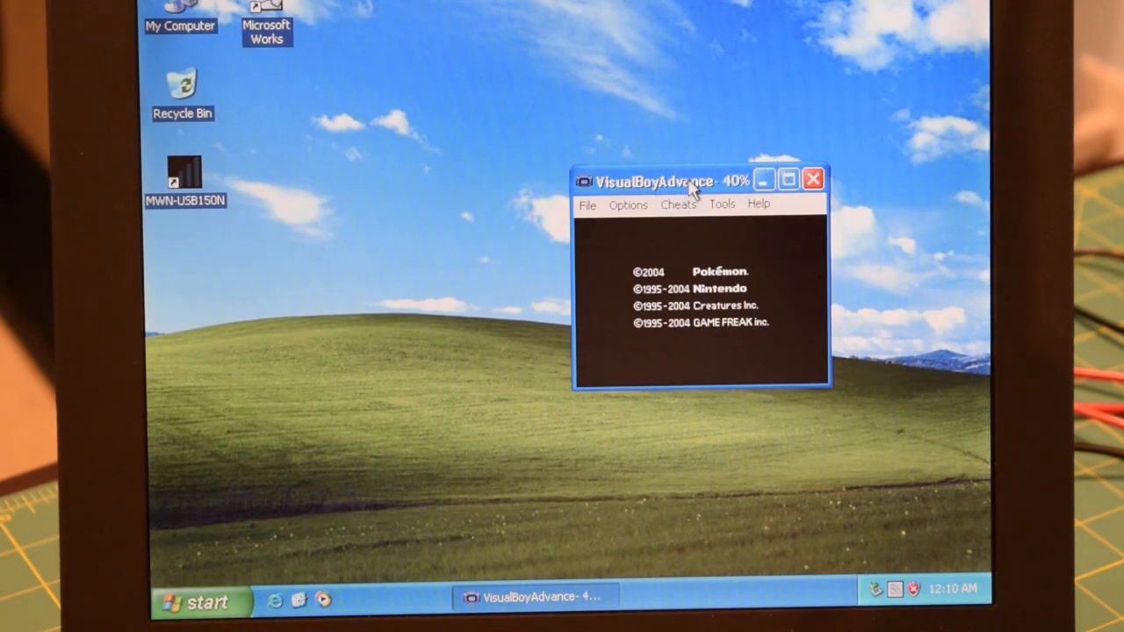
Let Pokemon Fire Red's intro play out and walk the player character down through the first town
left_click_drag(694, 179, 571, 172)
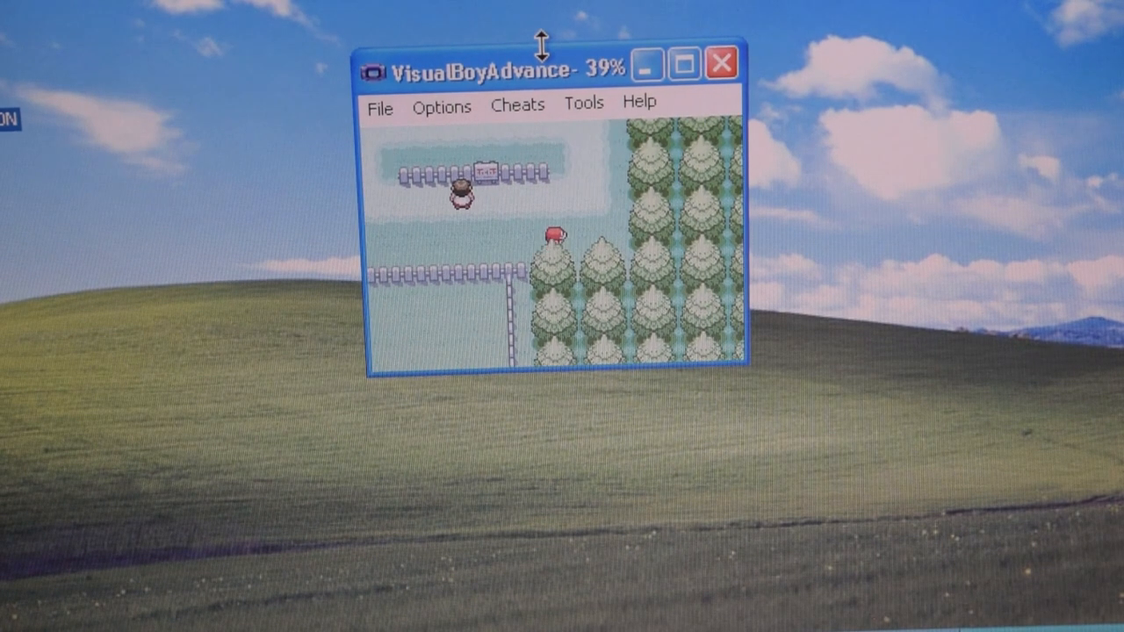
key("down")
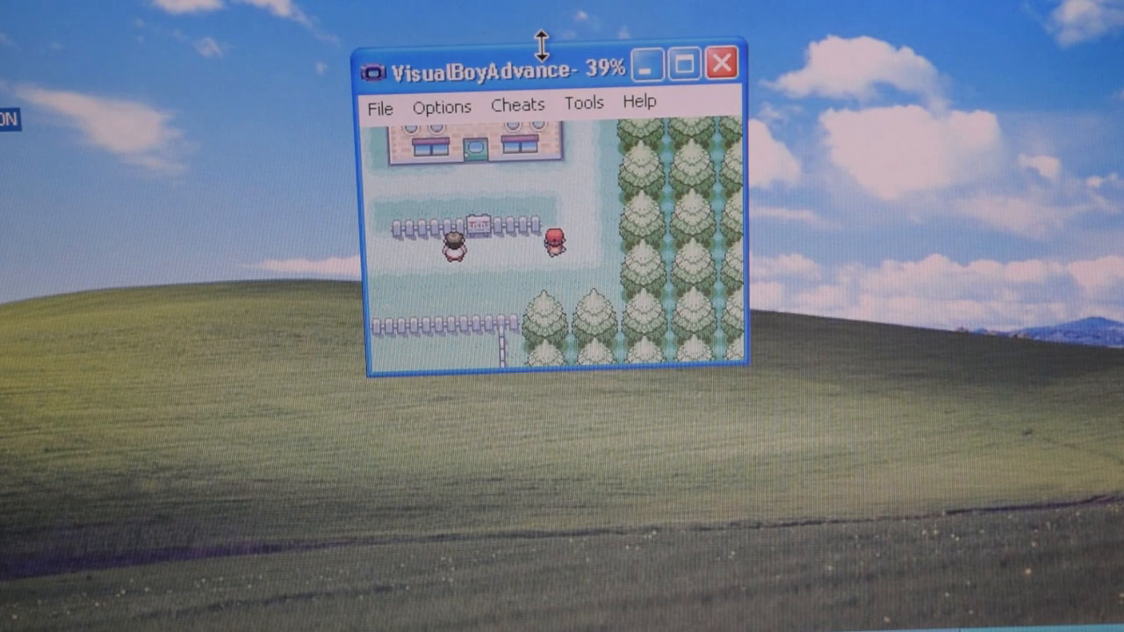